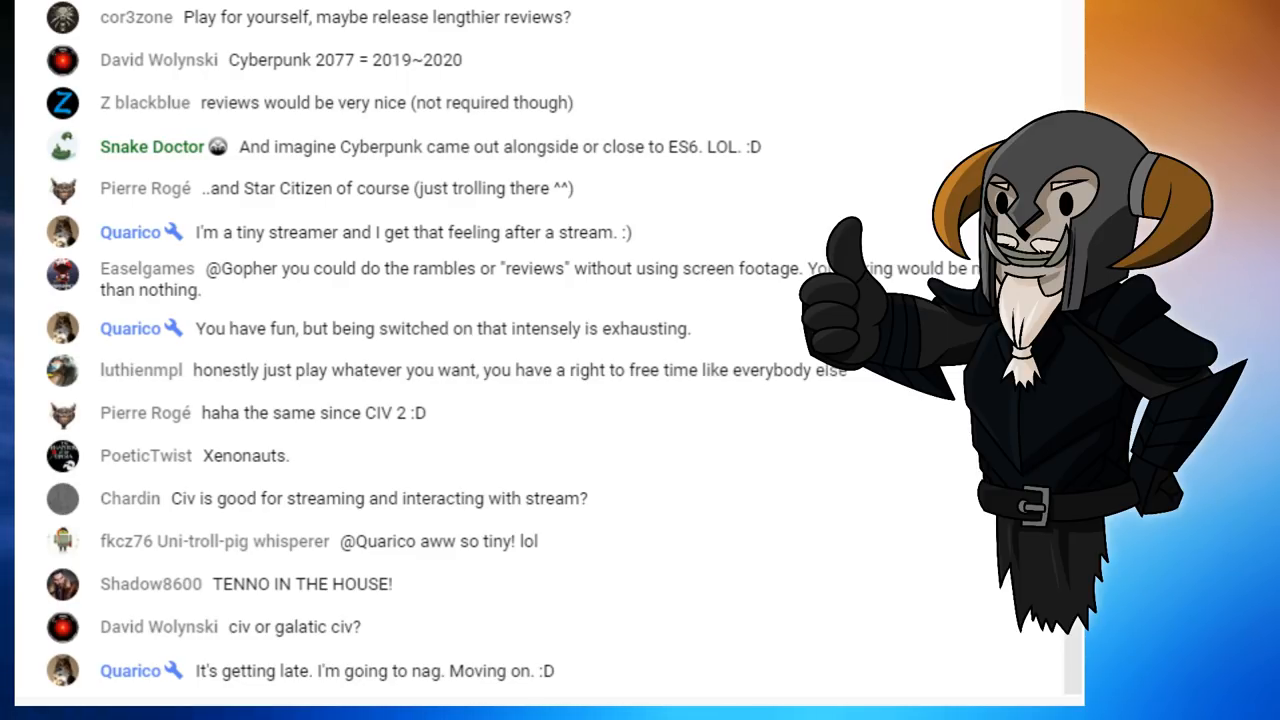
scroll(down, 3)
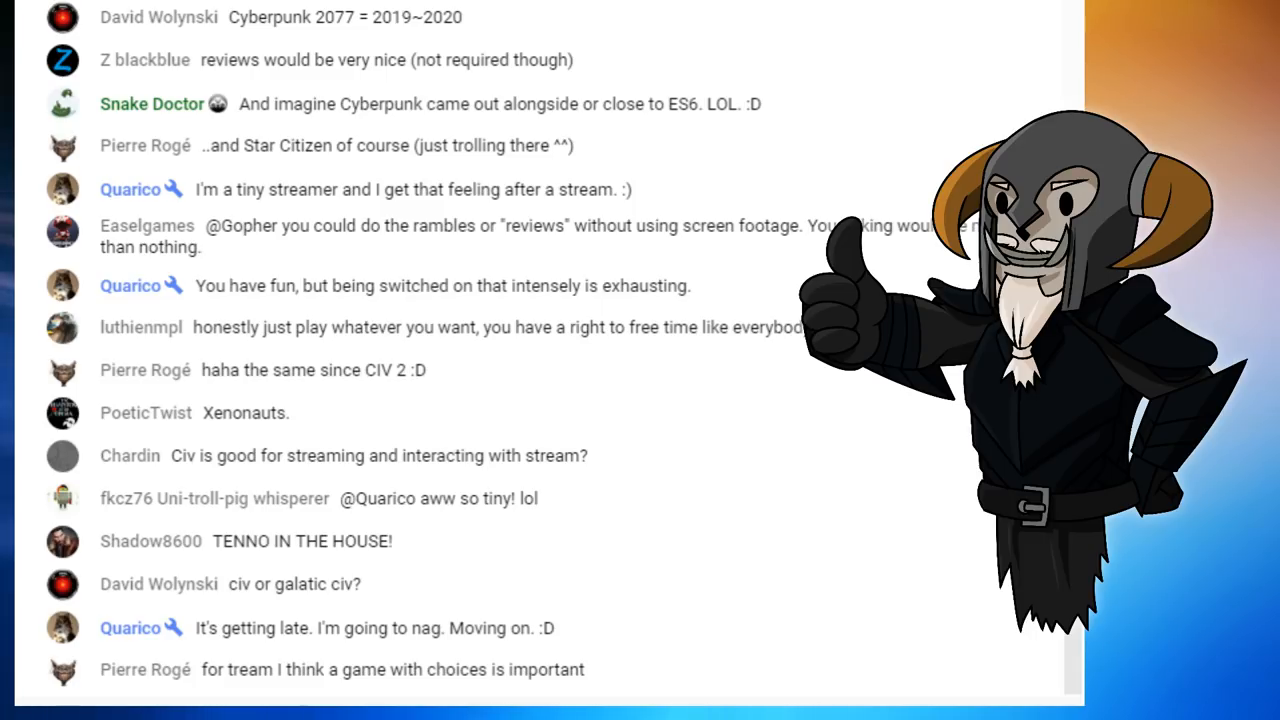
scroll(down, 3)
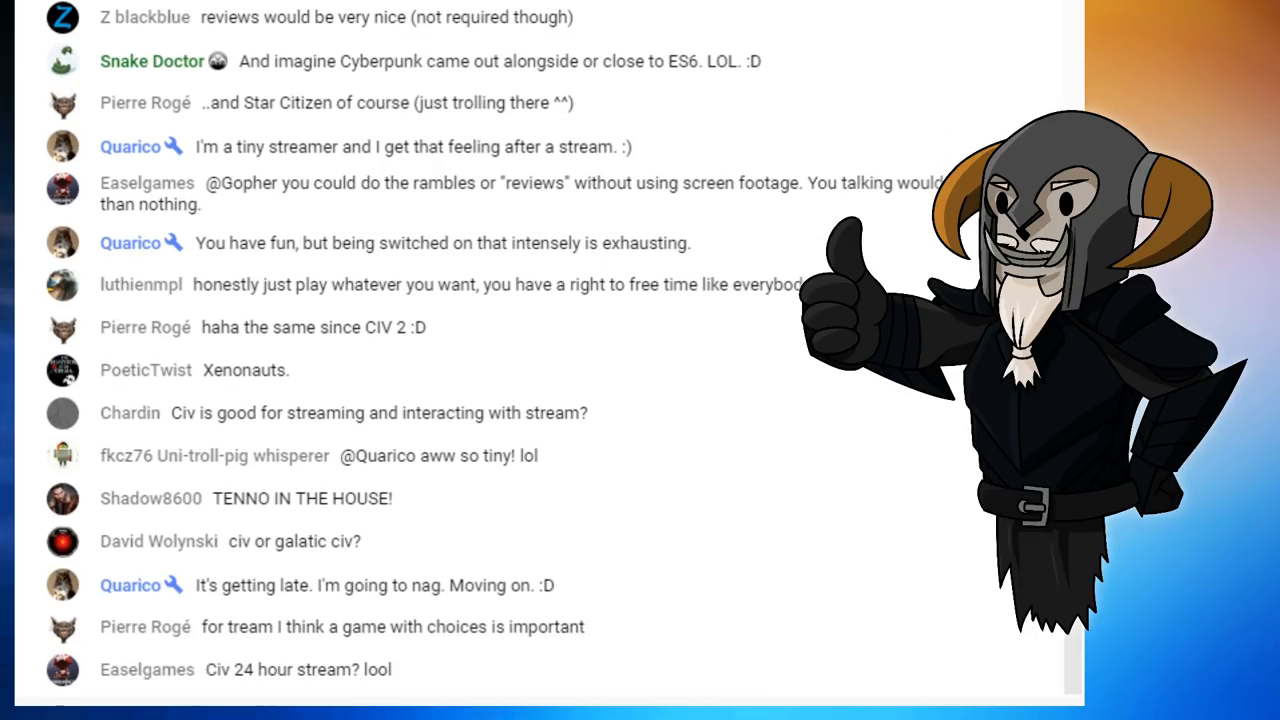
scroll(down, 3)
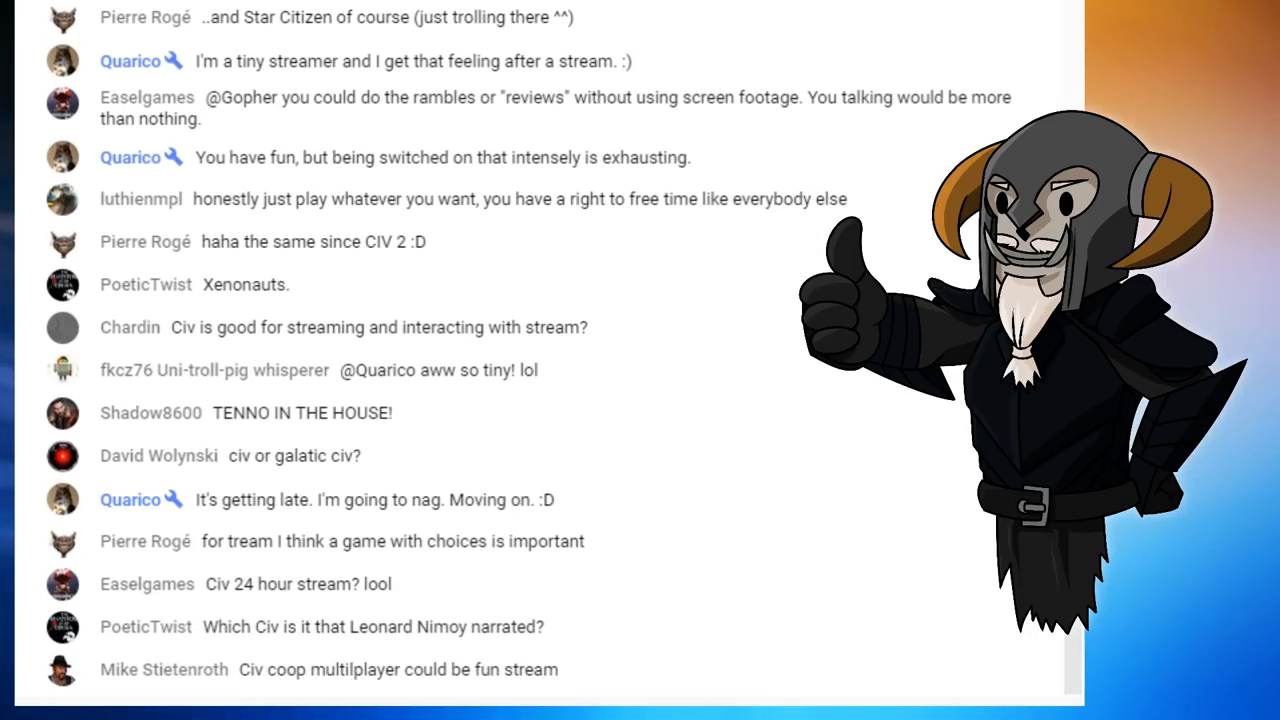
scroll(down, 3)
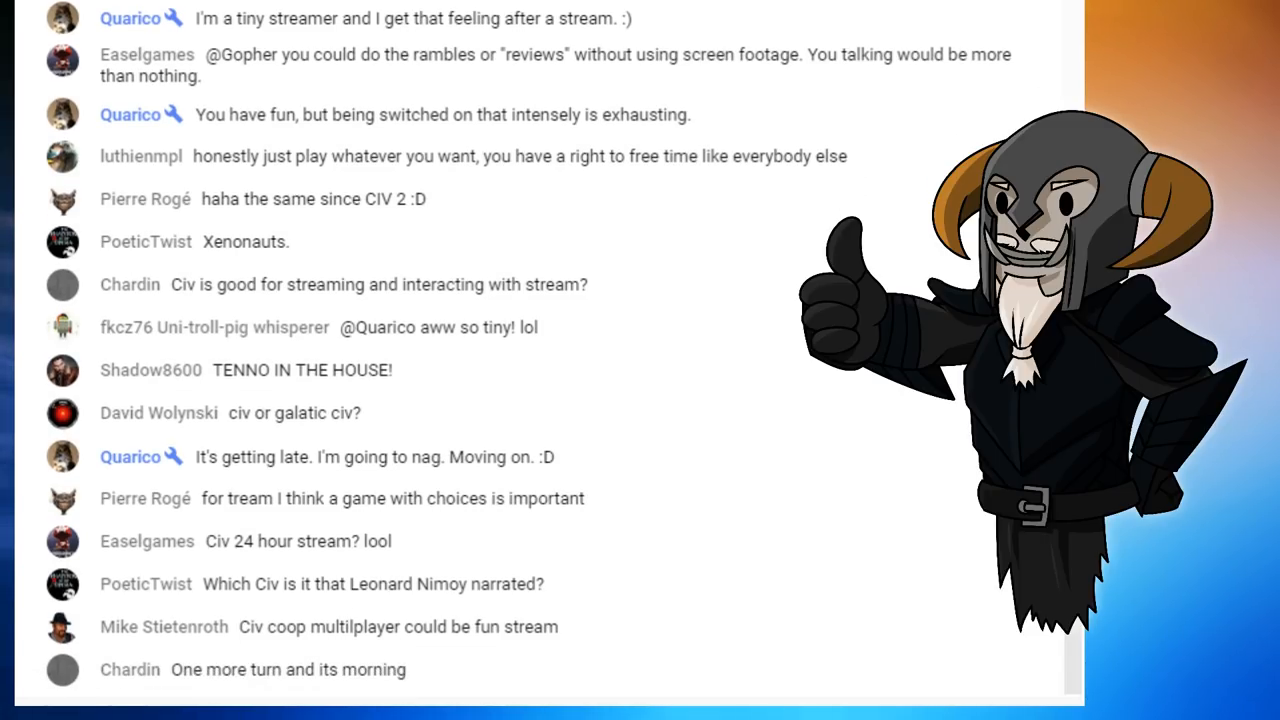
scroll(down, 3)
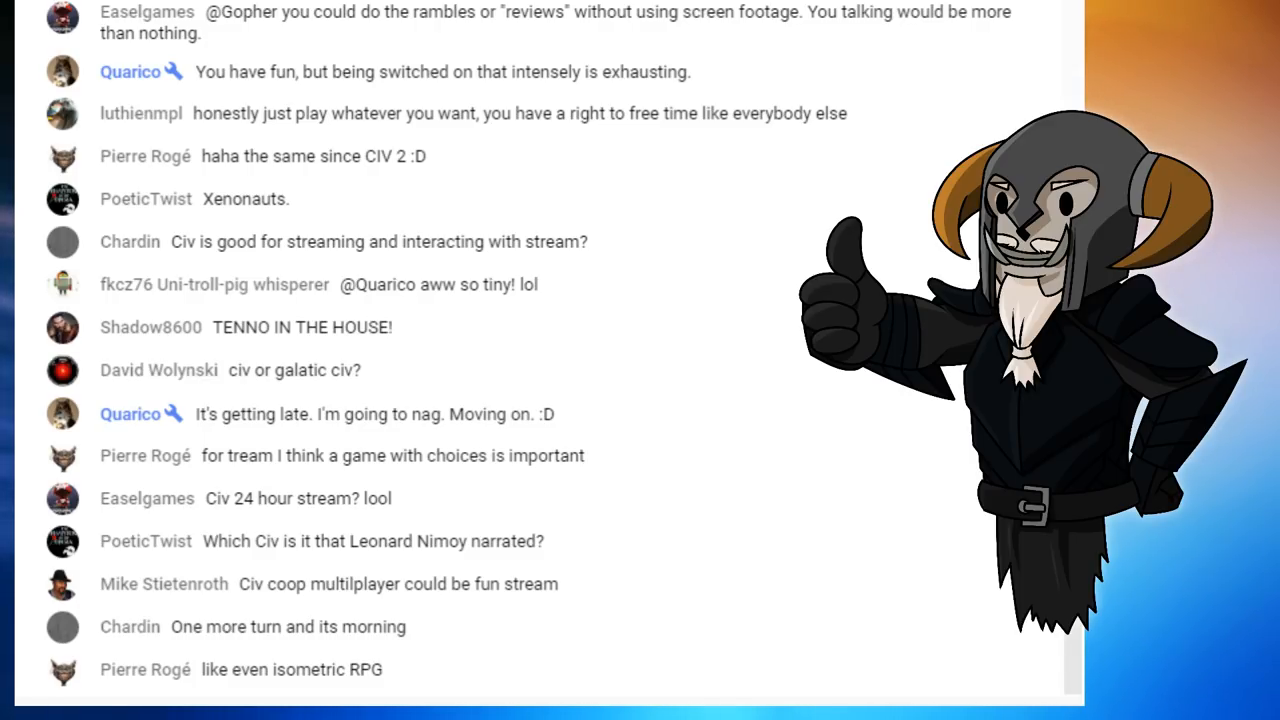
scroll(down, 3)
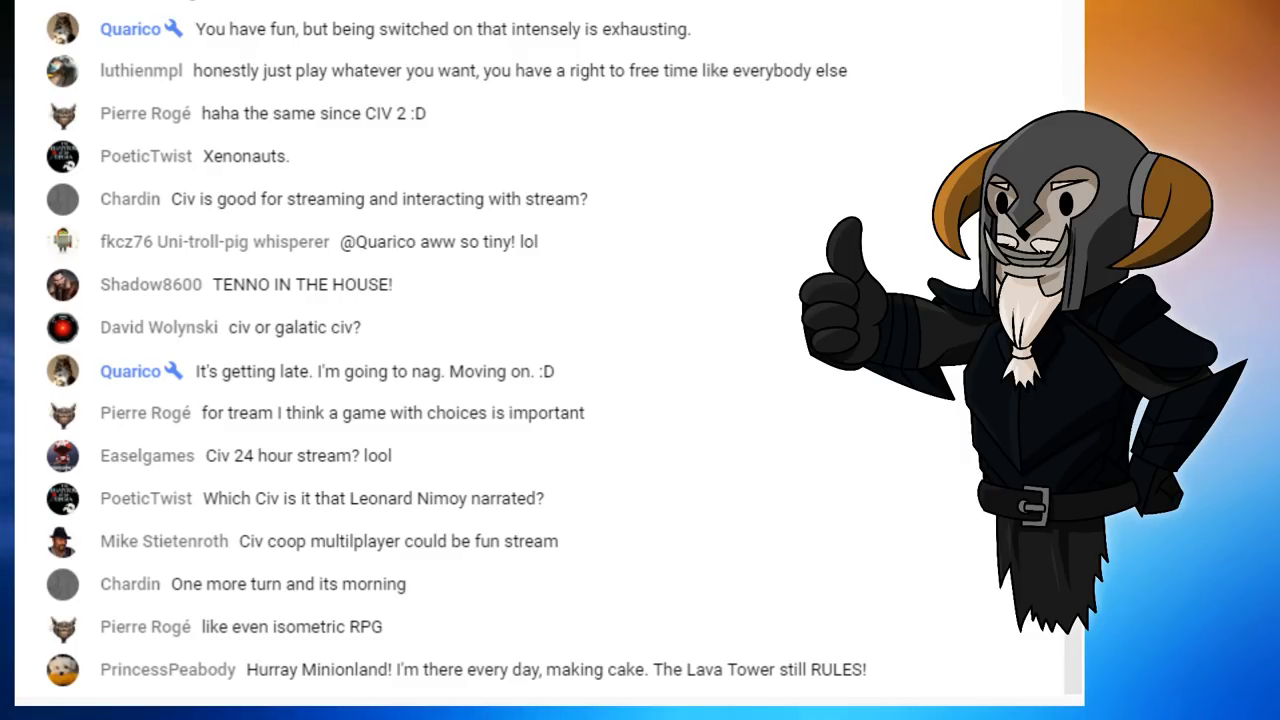
scroll(down, 3)
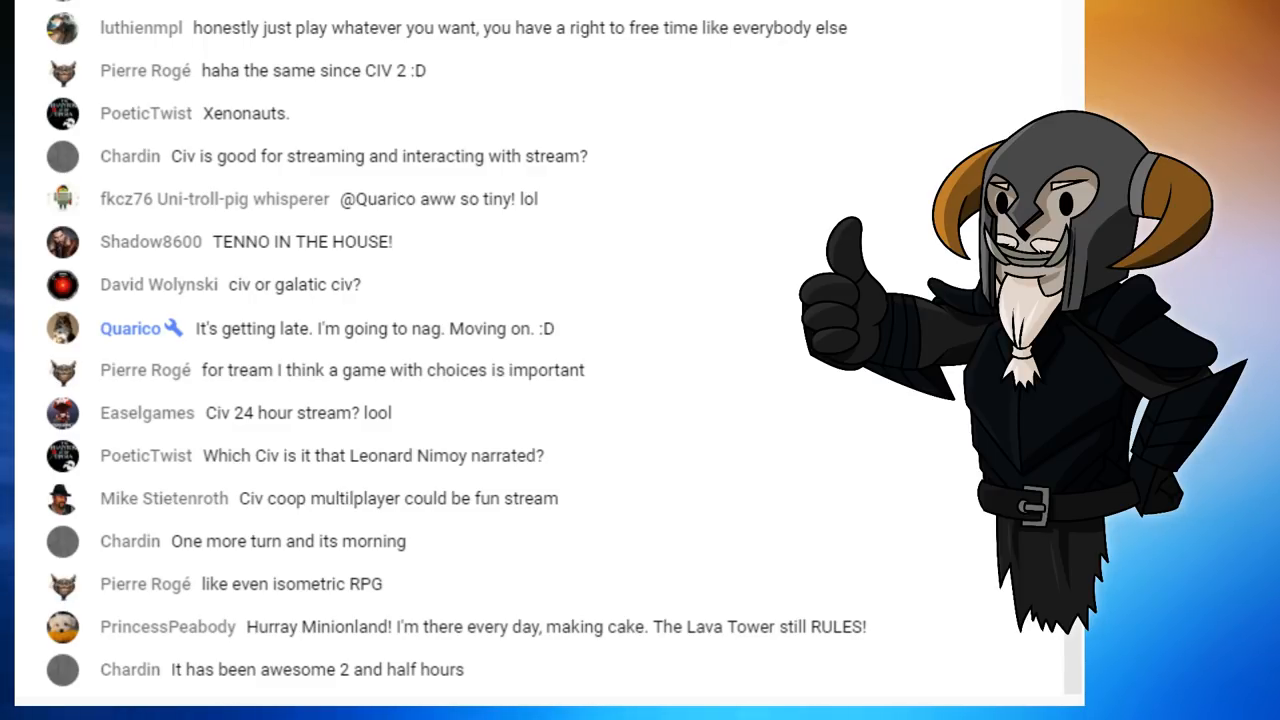
scroll(down, 3)
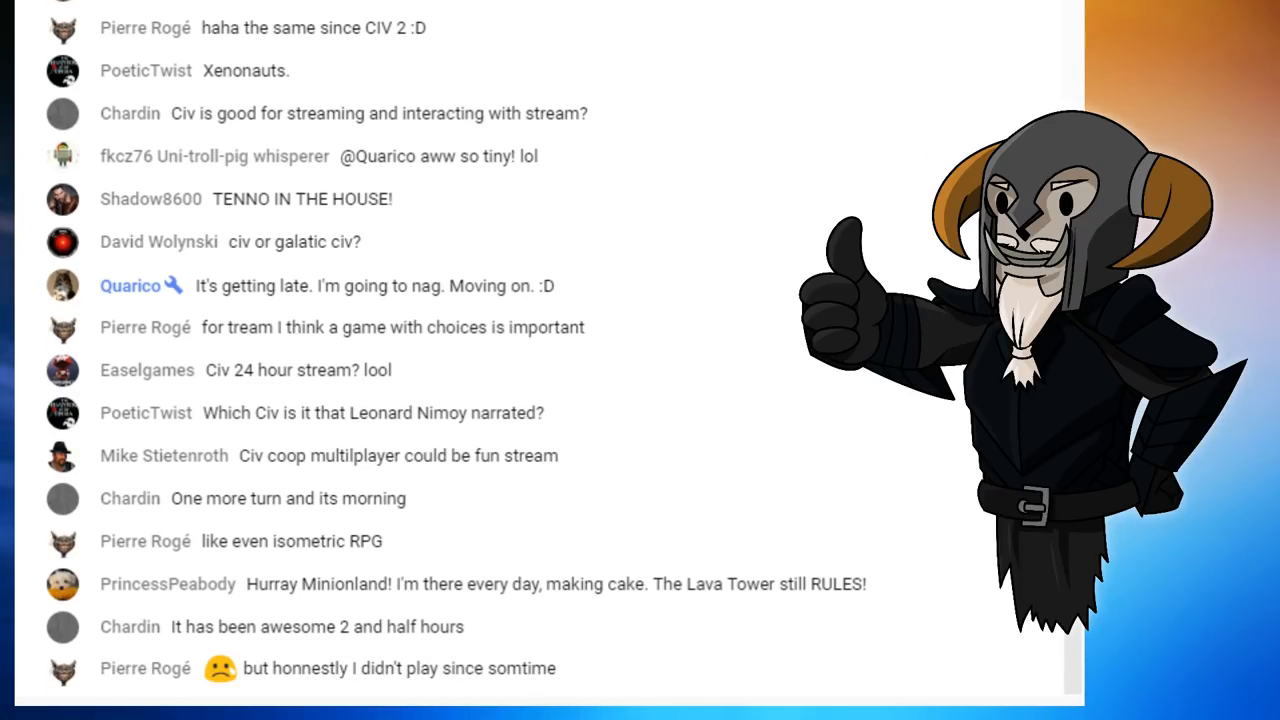
scroll(down, 3)
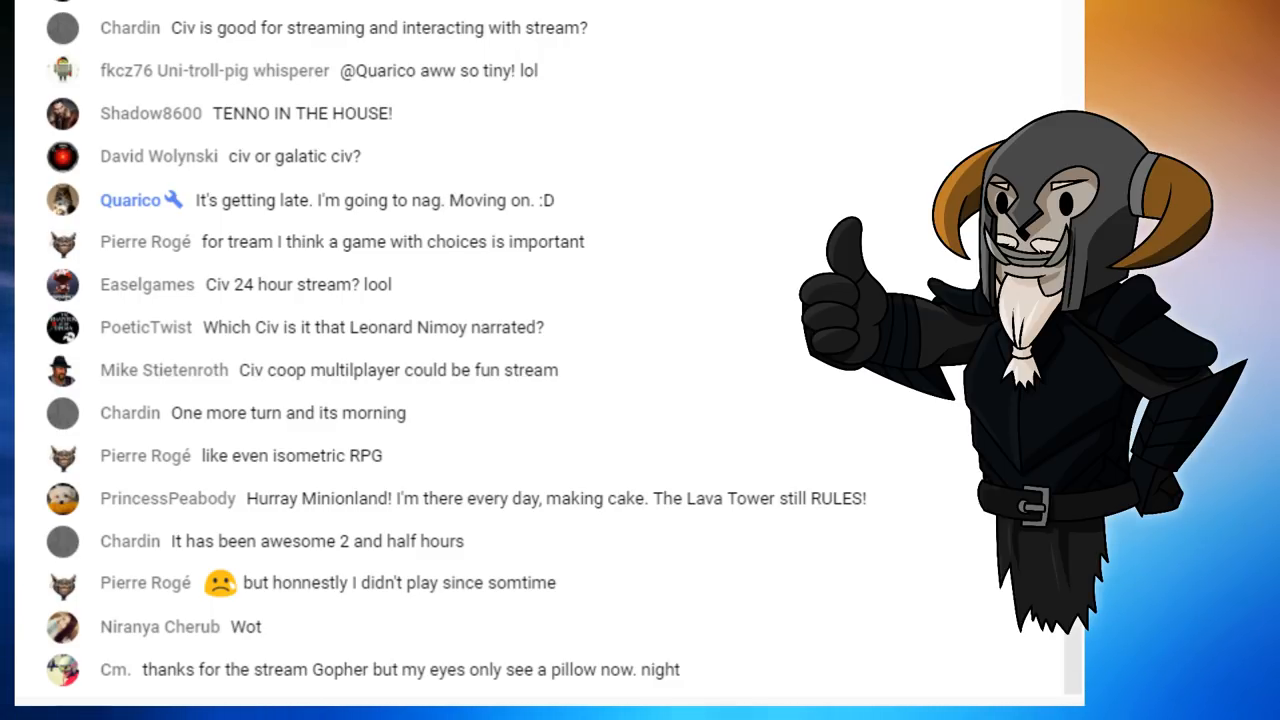
scroll(down, 3)
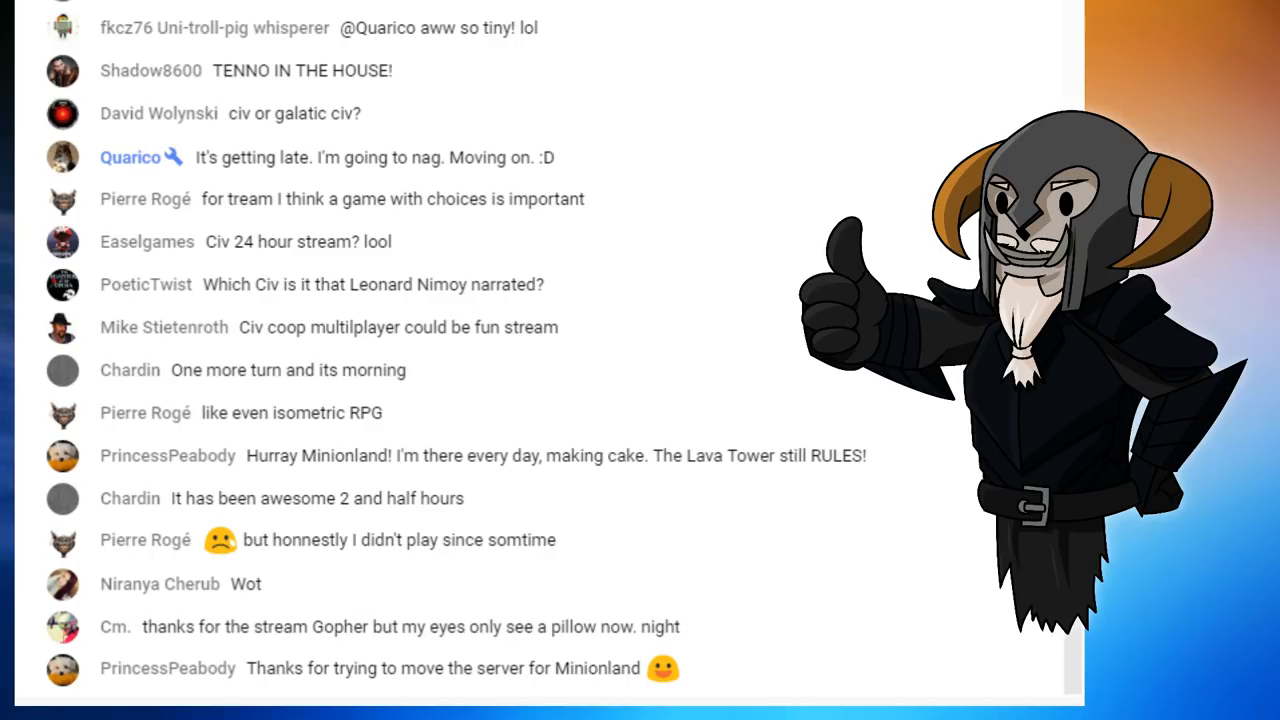
scroll(down, 3)
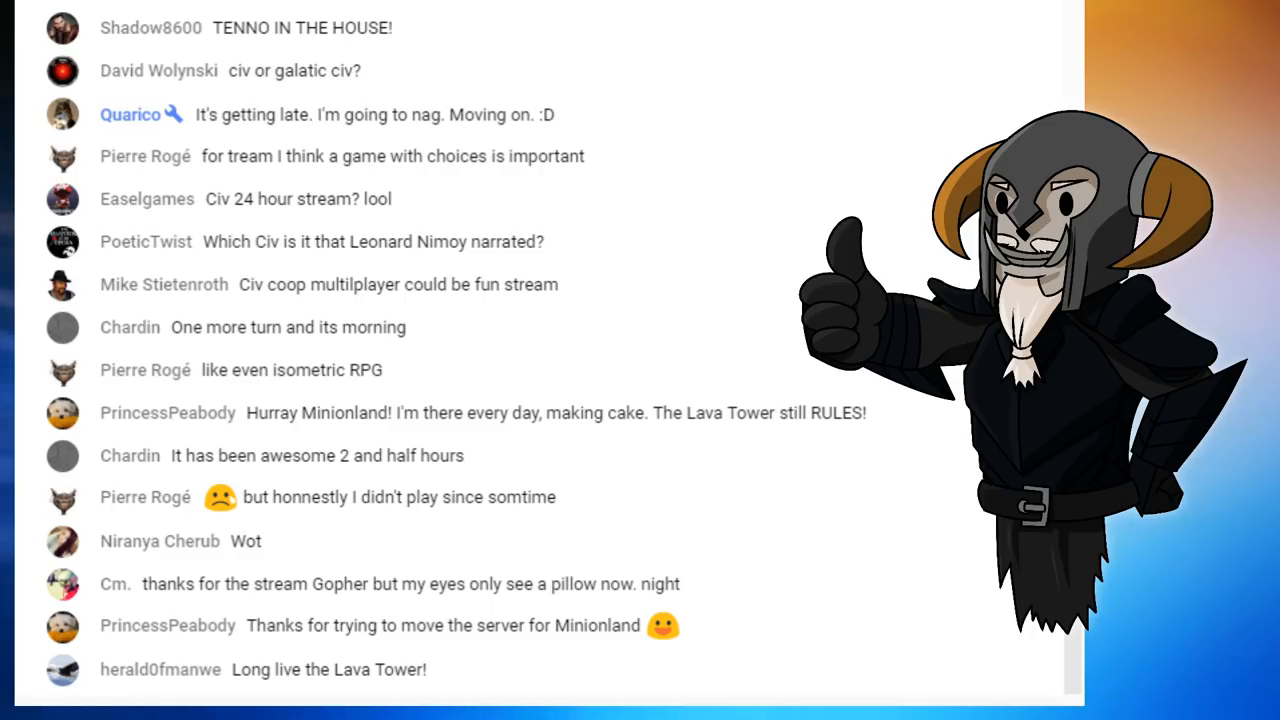
scroll(down, 3)
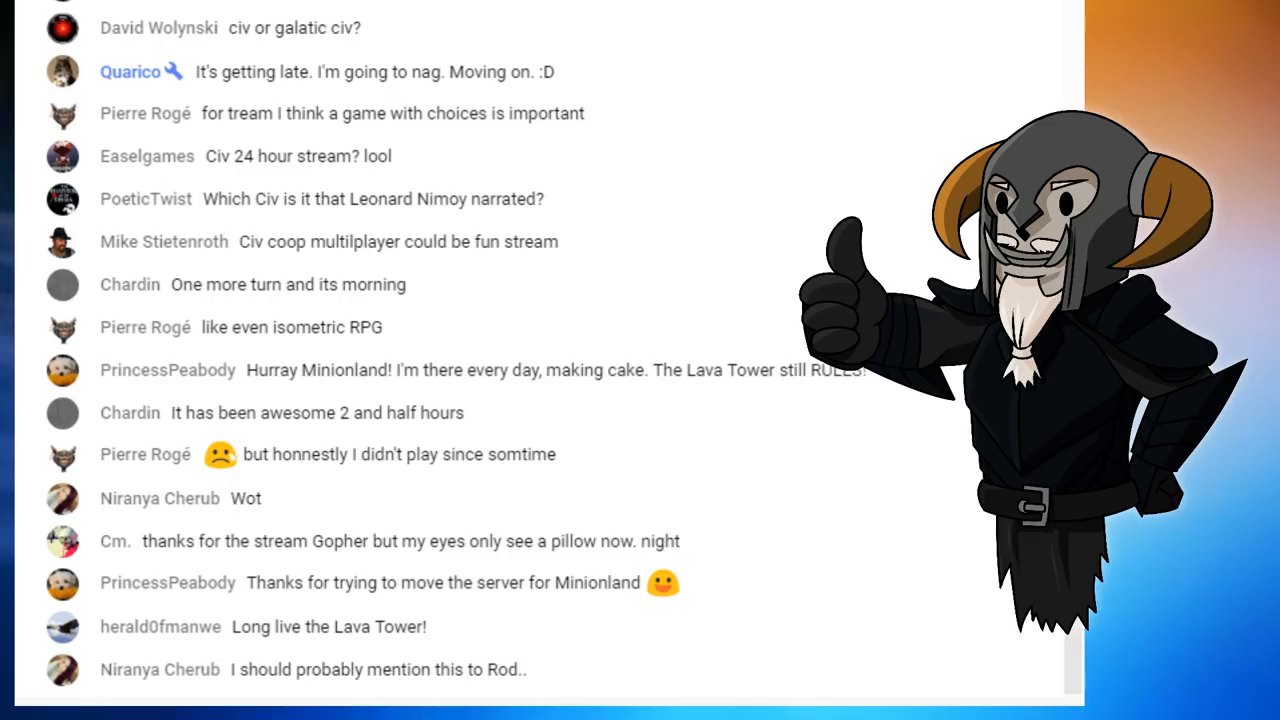
scroll(down, 3)
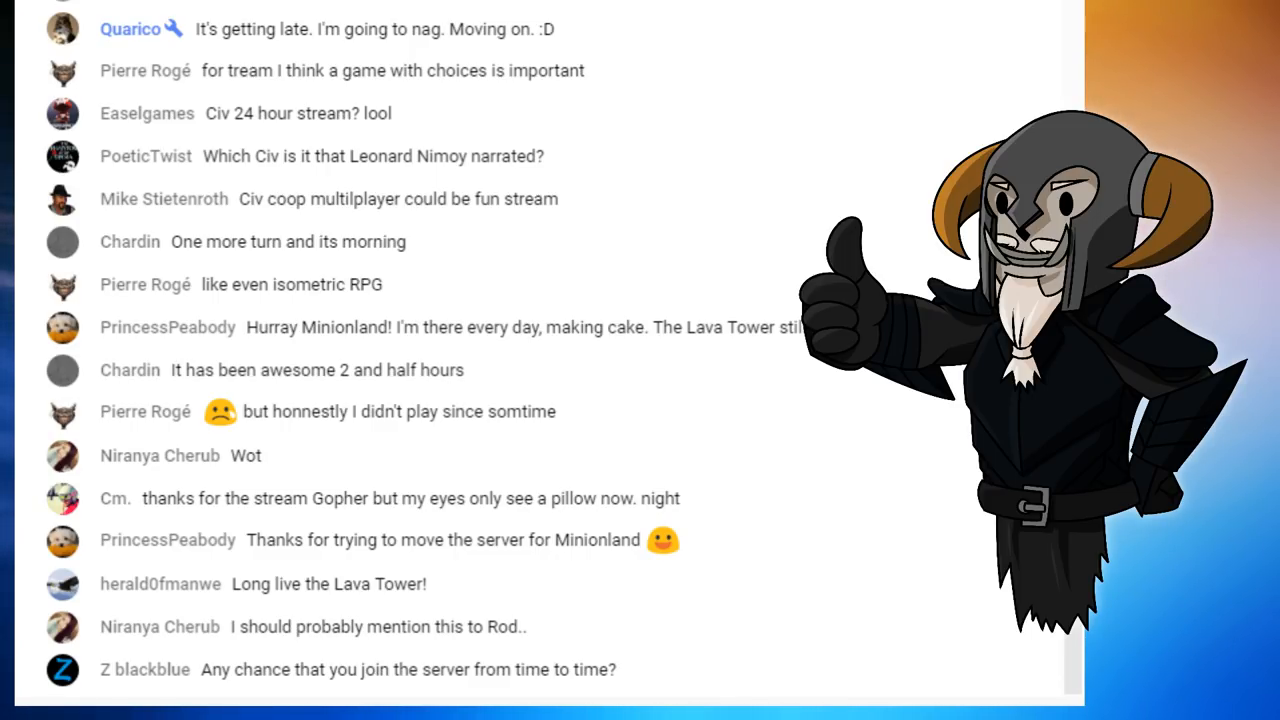
scroll(down, 3)
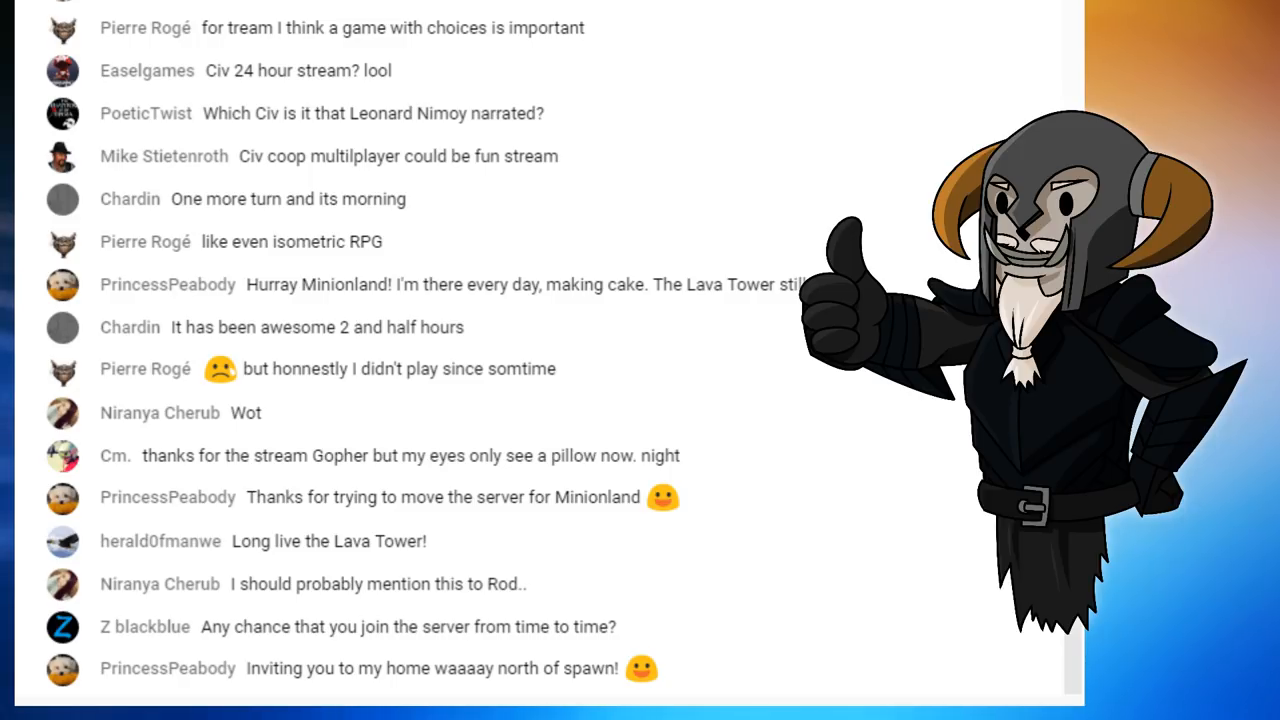
scroll(down, 3)
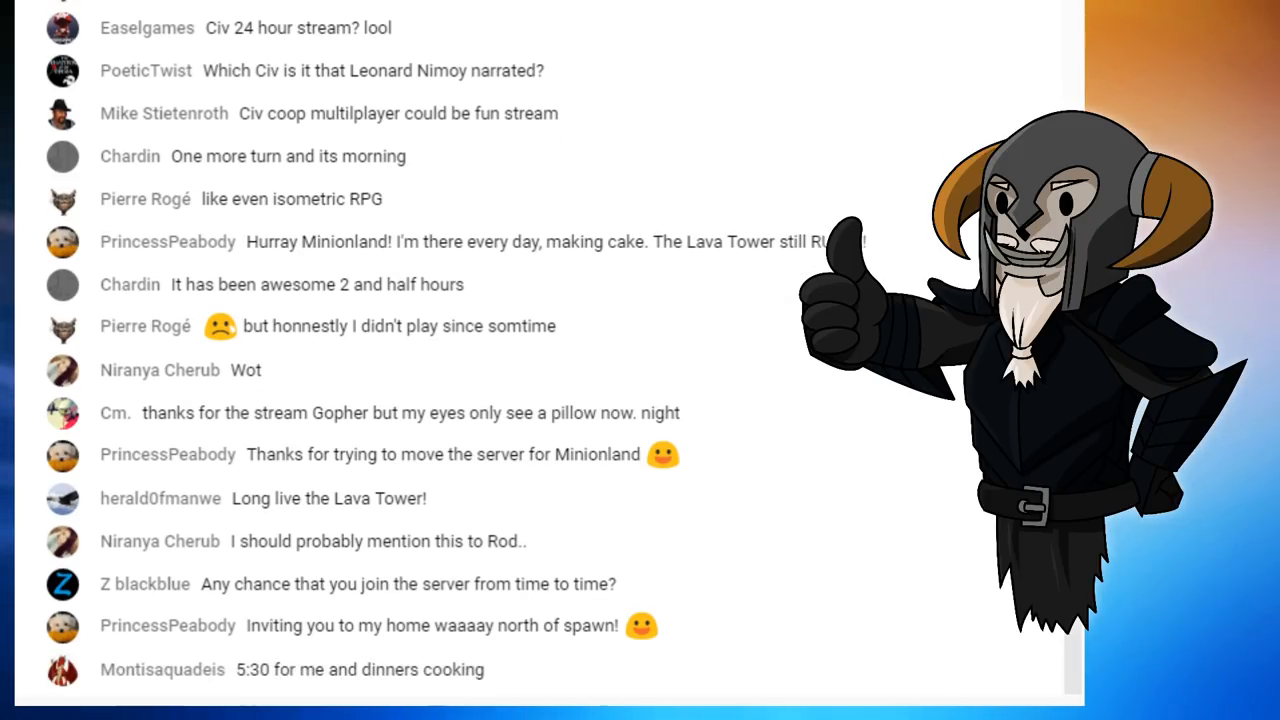
scroll(down, 3)
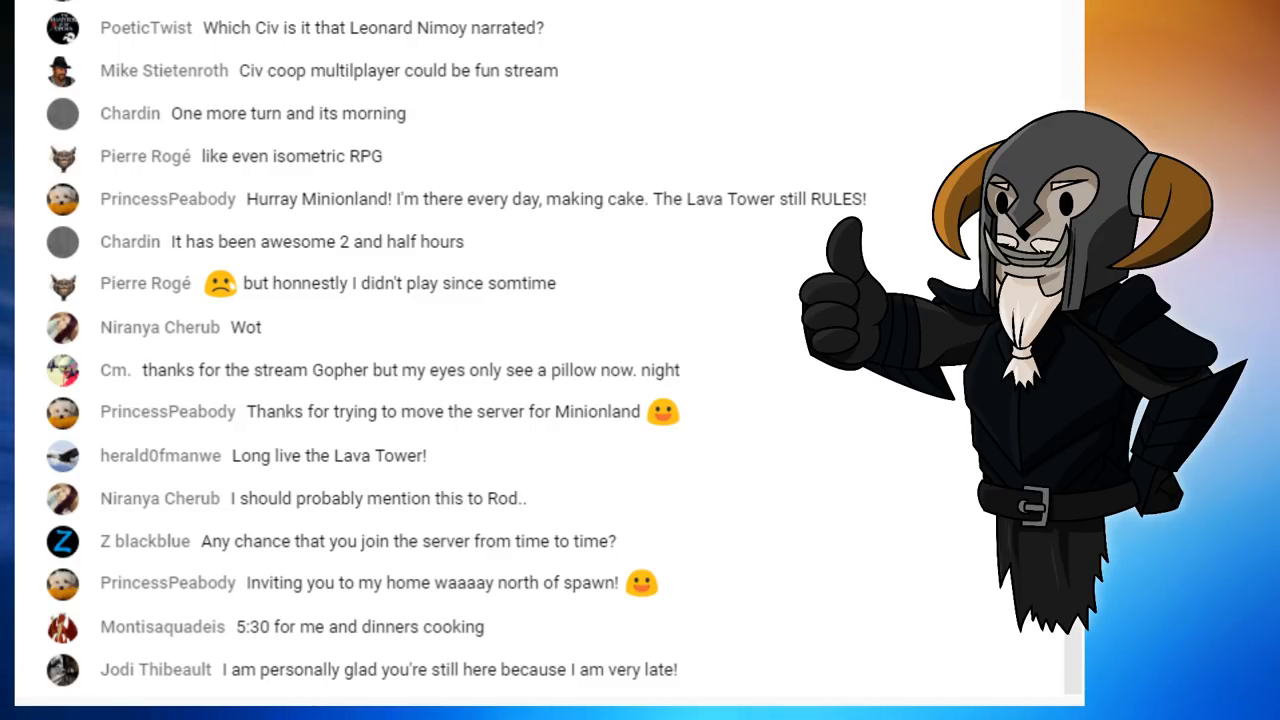
scroll(down, 3)
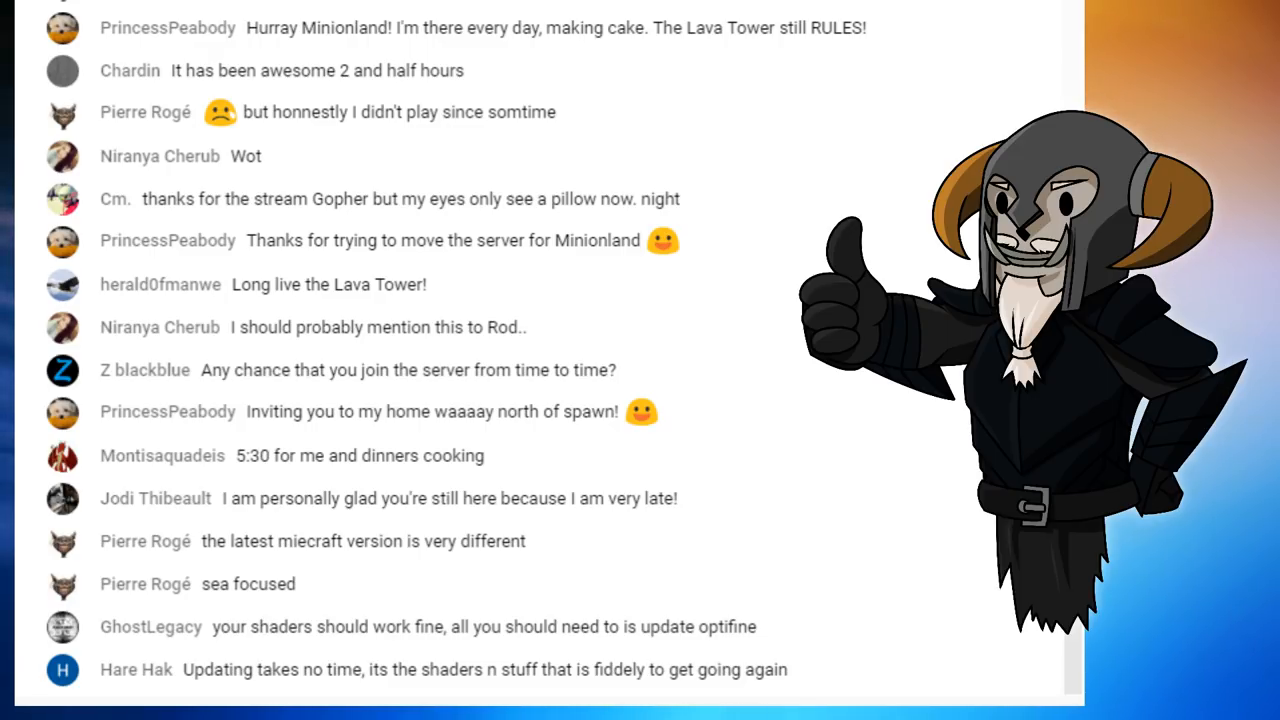
scroll(down, 3)
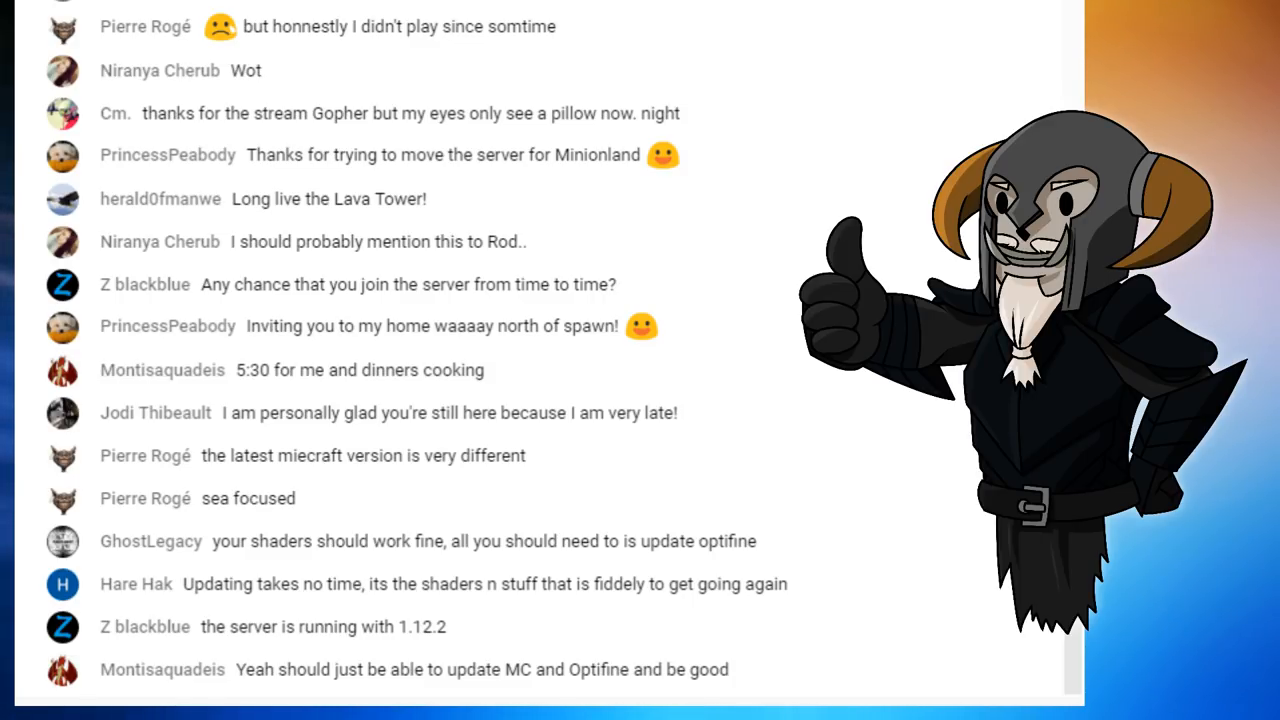
scroll(down, 3)
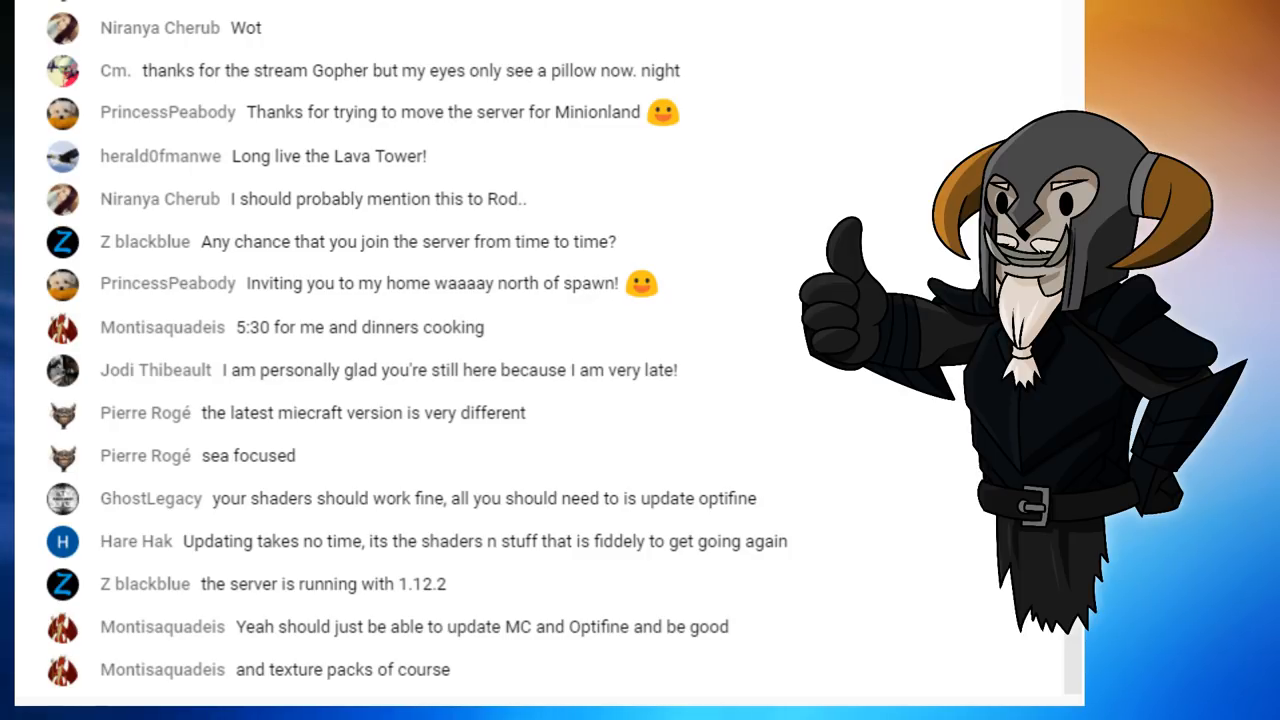
scroll(down, 3)
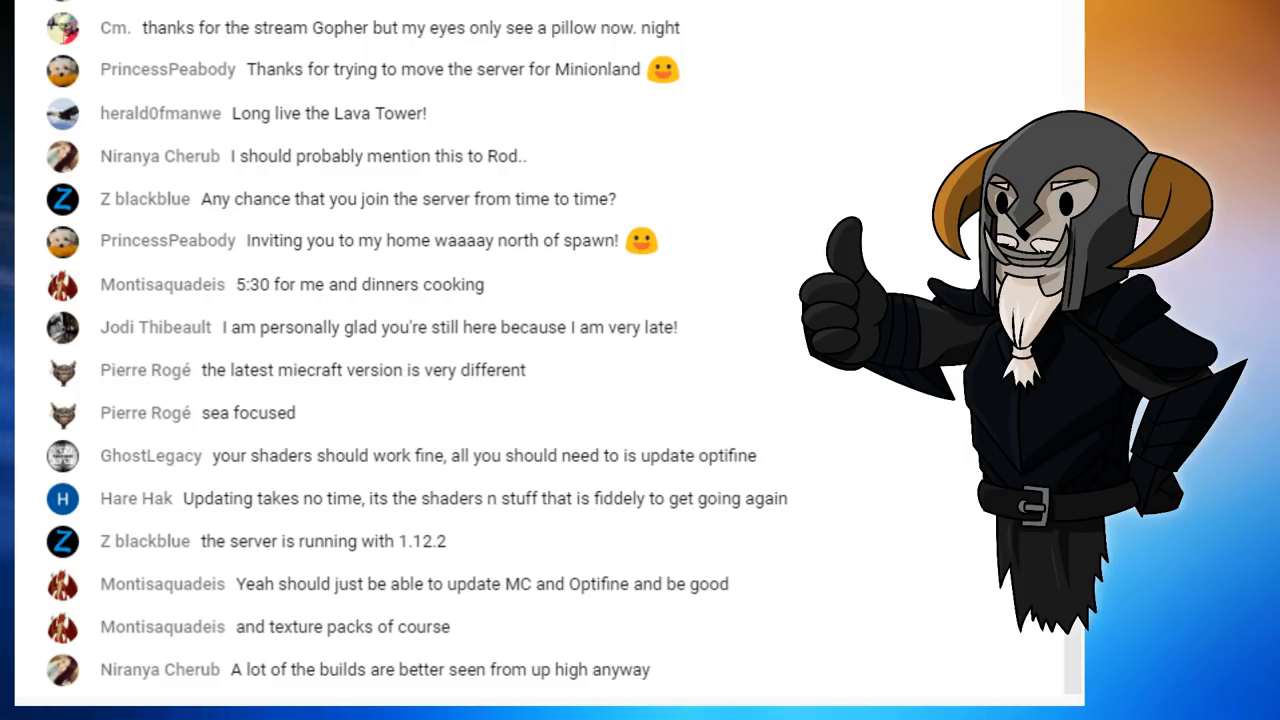
scroll(down, 3)
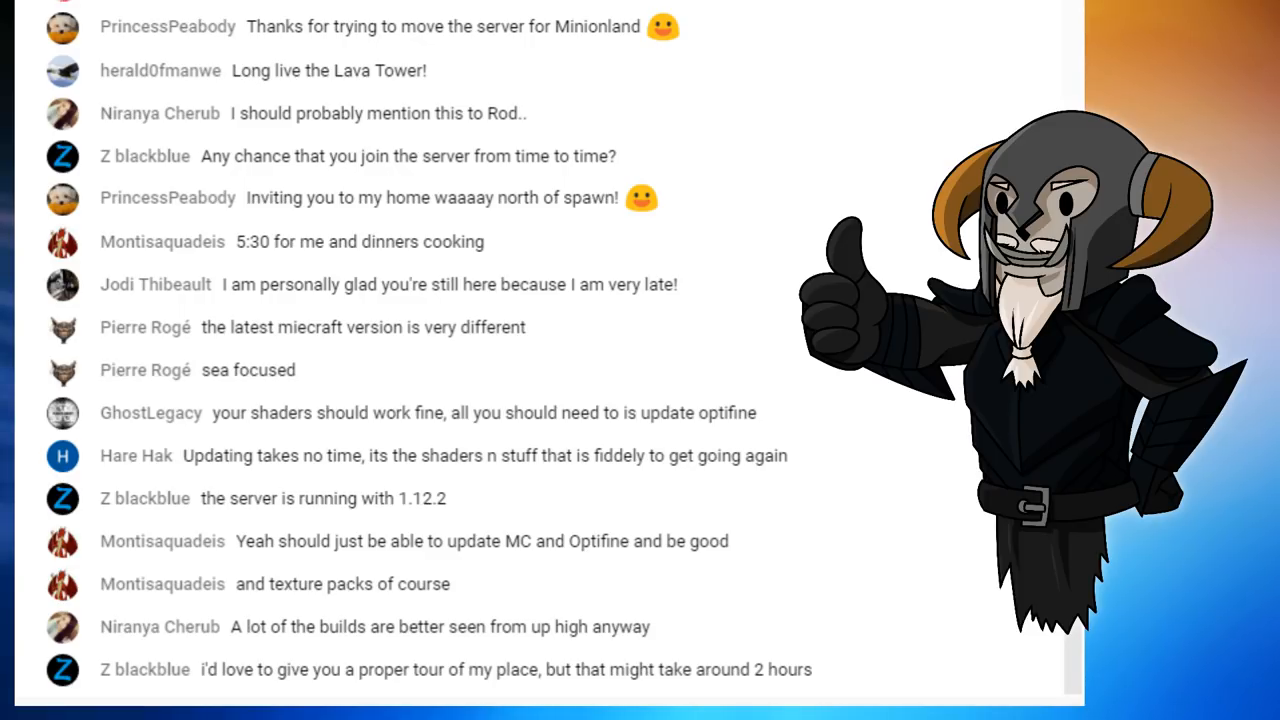
scroll(down, 3)
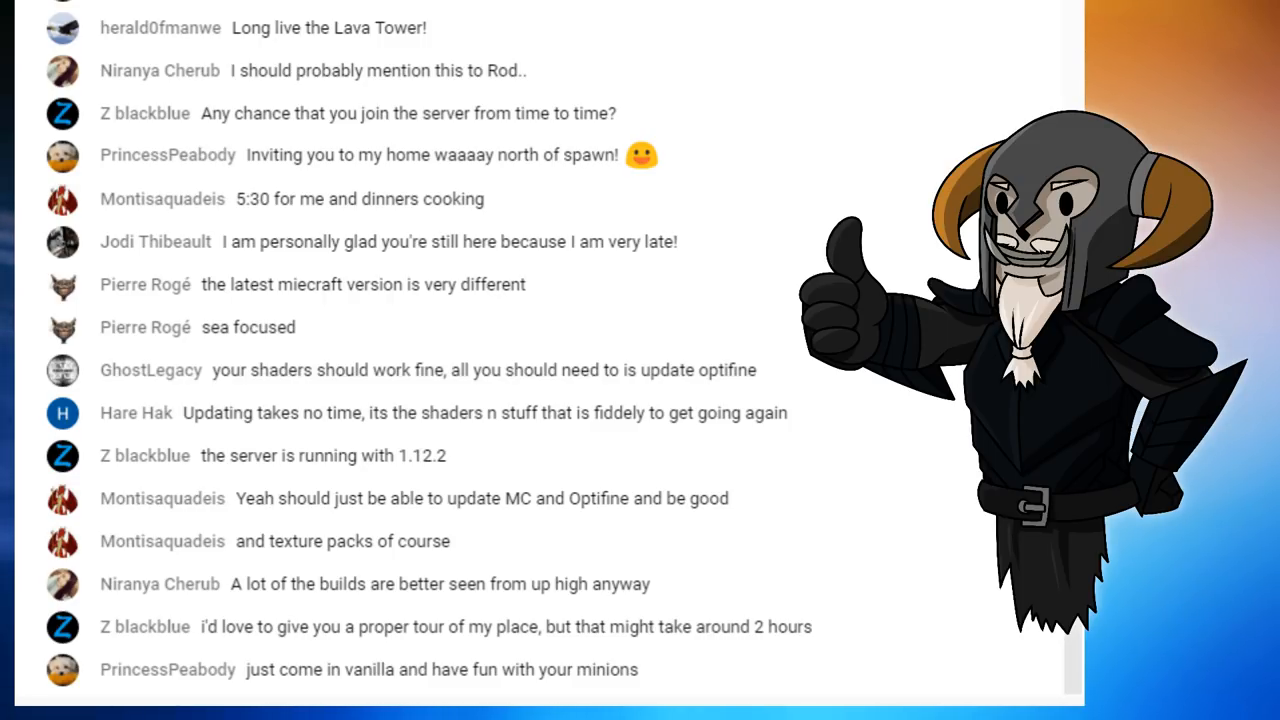
scroll(down, 3)
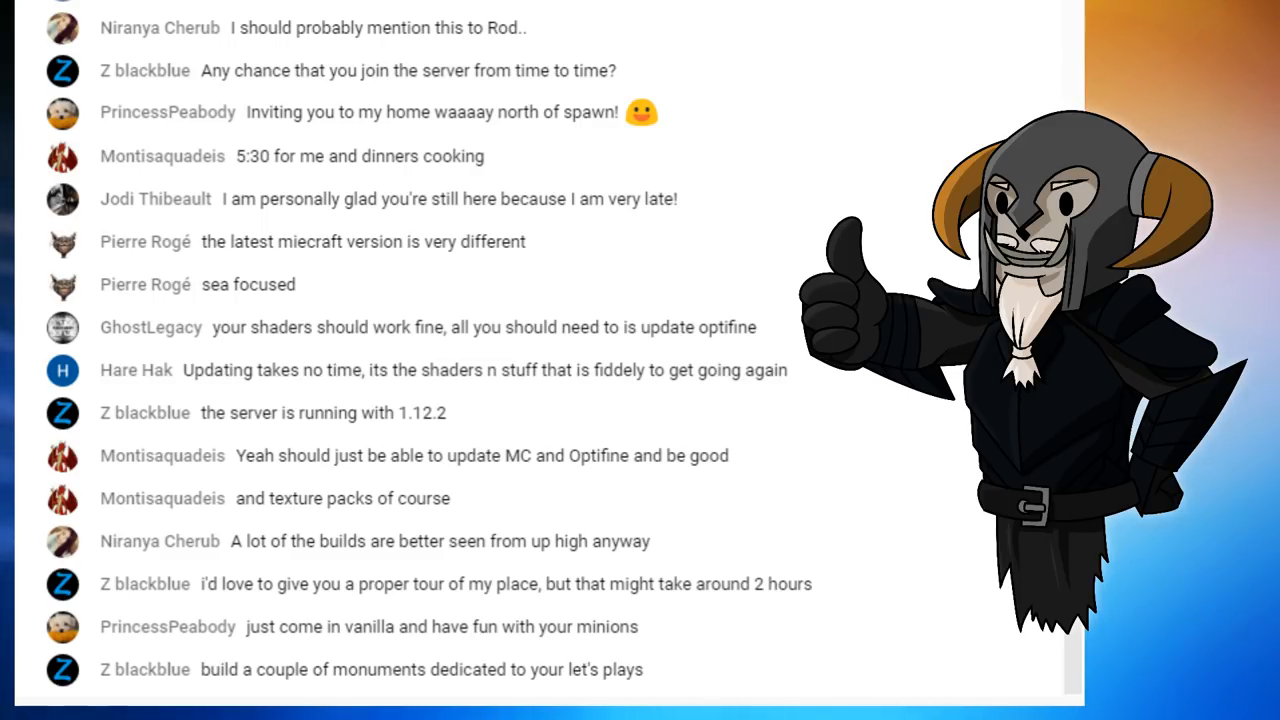
scroll(down, 3)
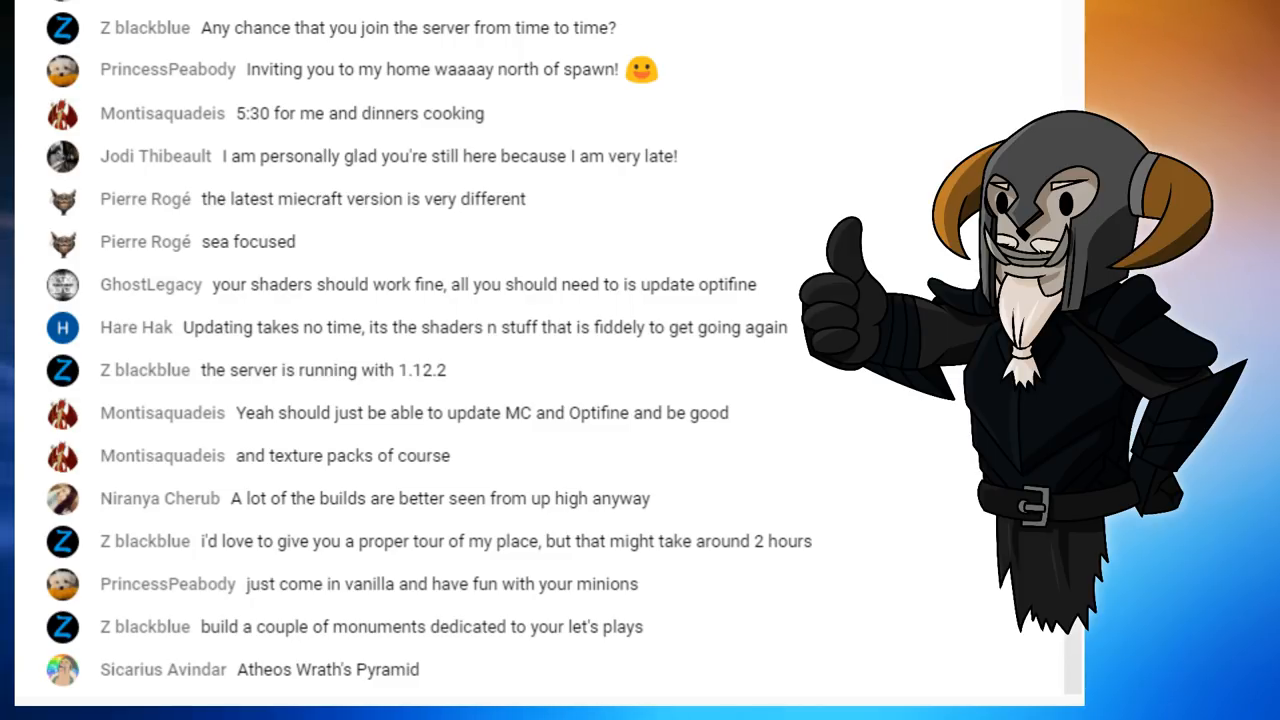
scroll(down, 3)
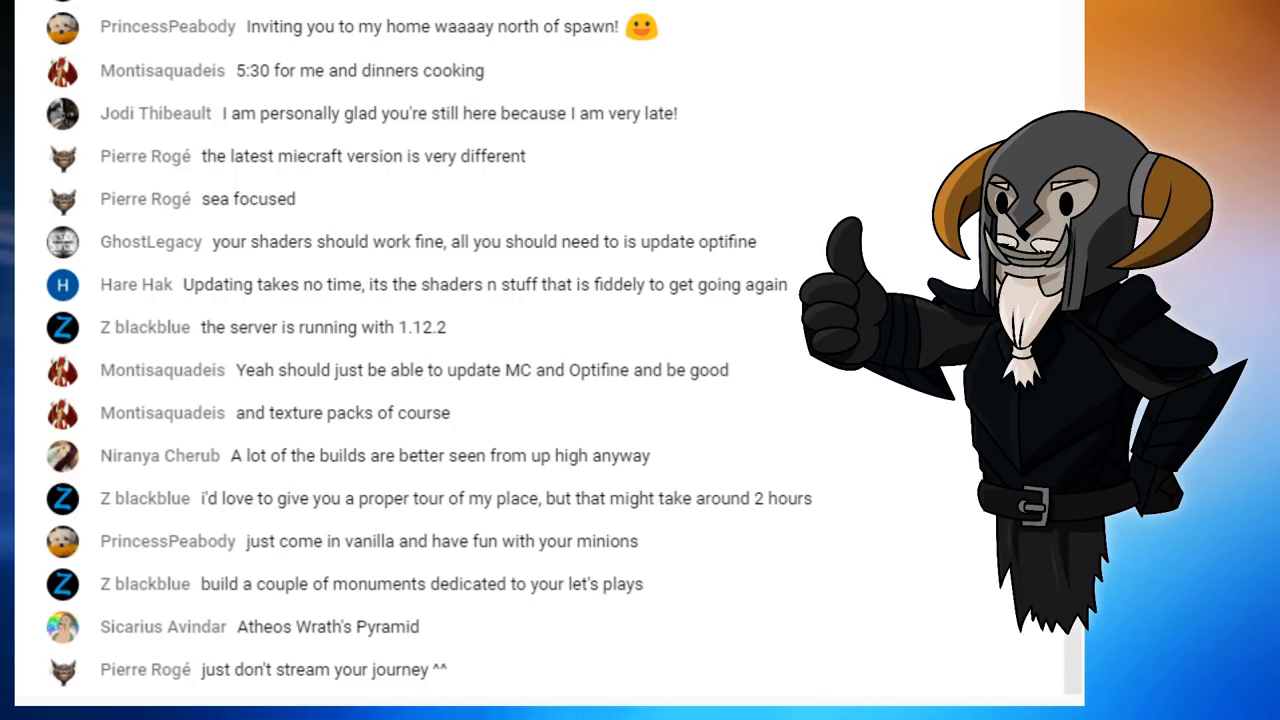
scroll(down, 3)
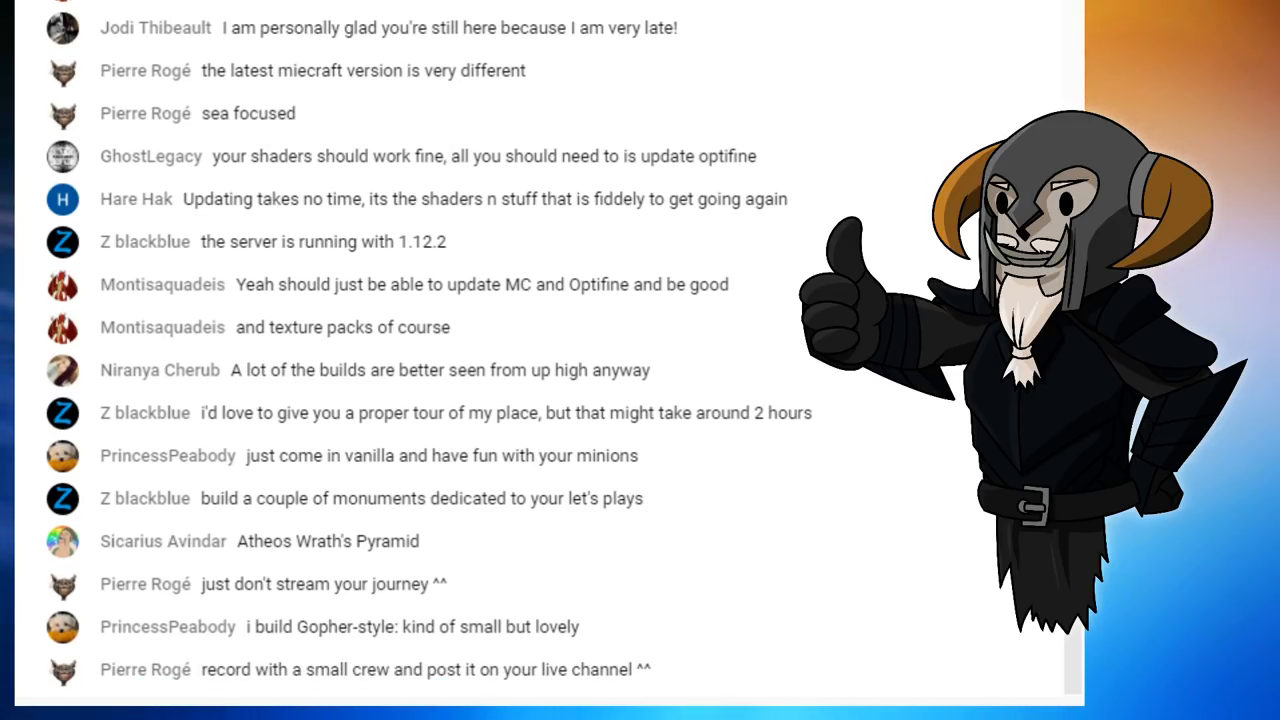
scroll(down, 3)
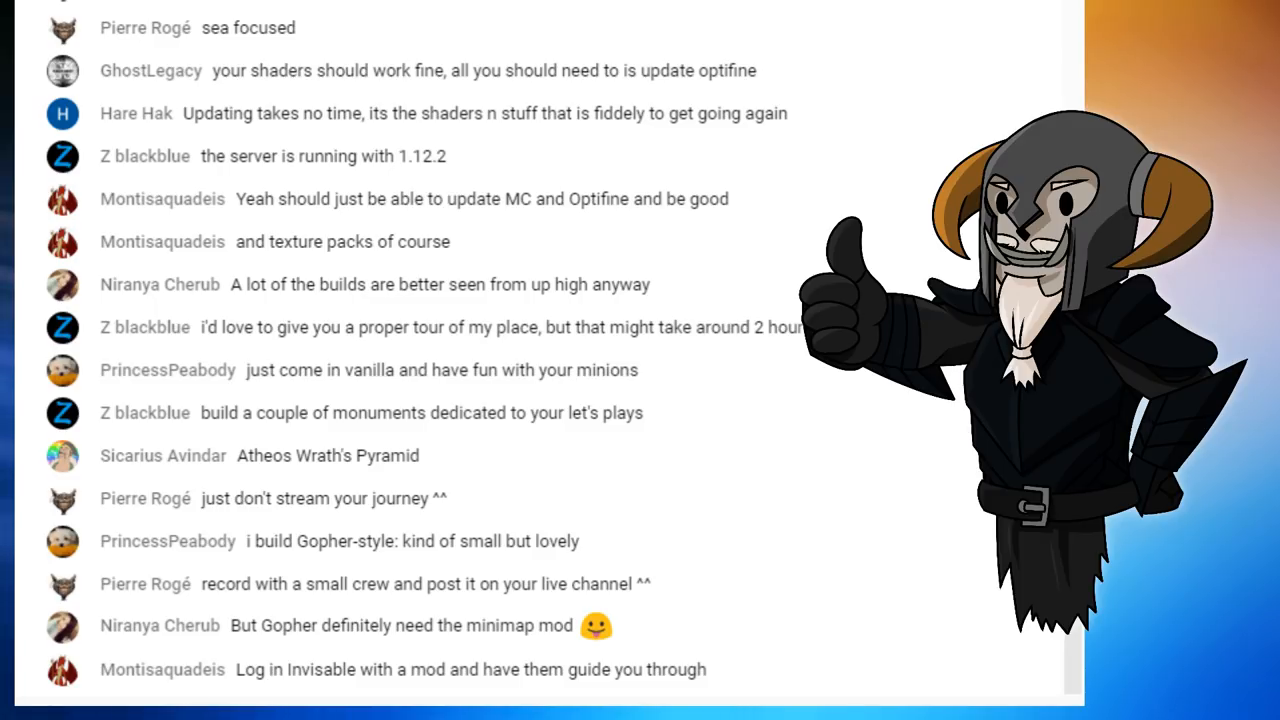
scroll(down, 3)
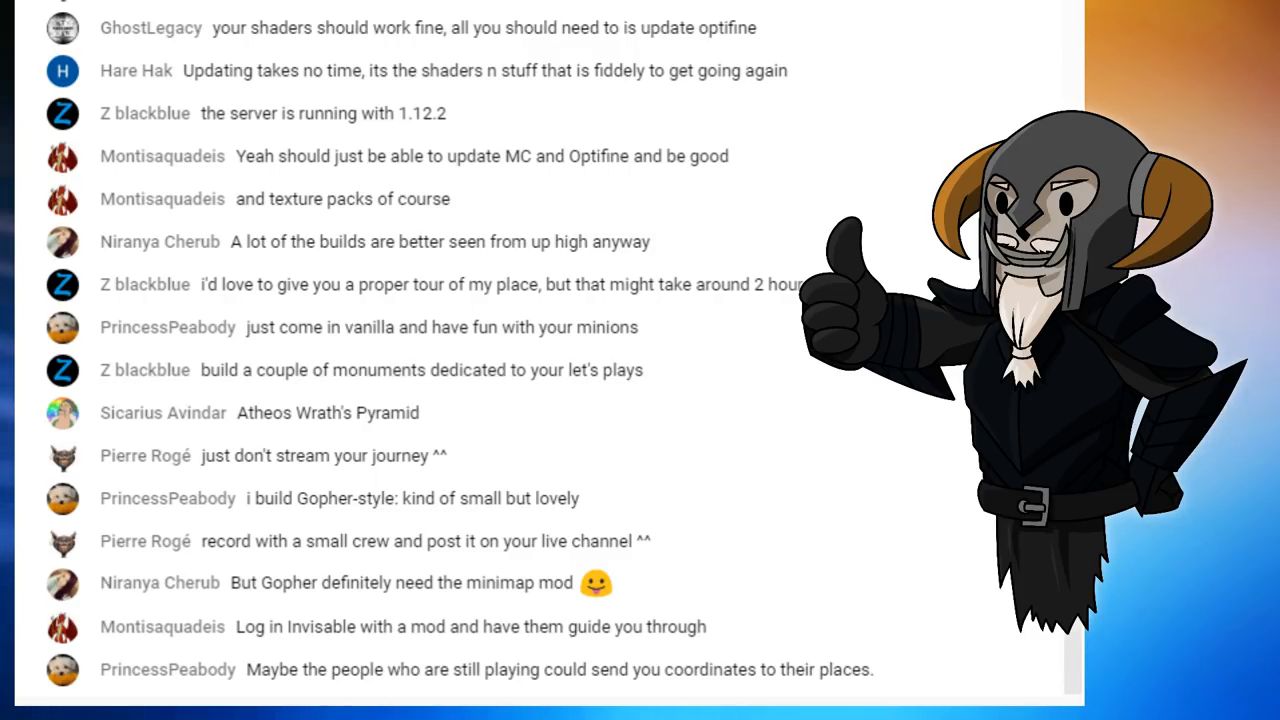
scroll(down, 3)
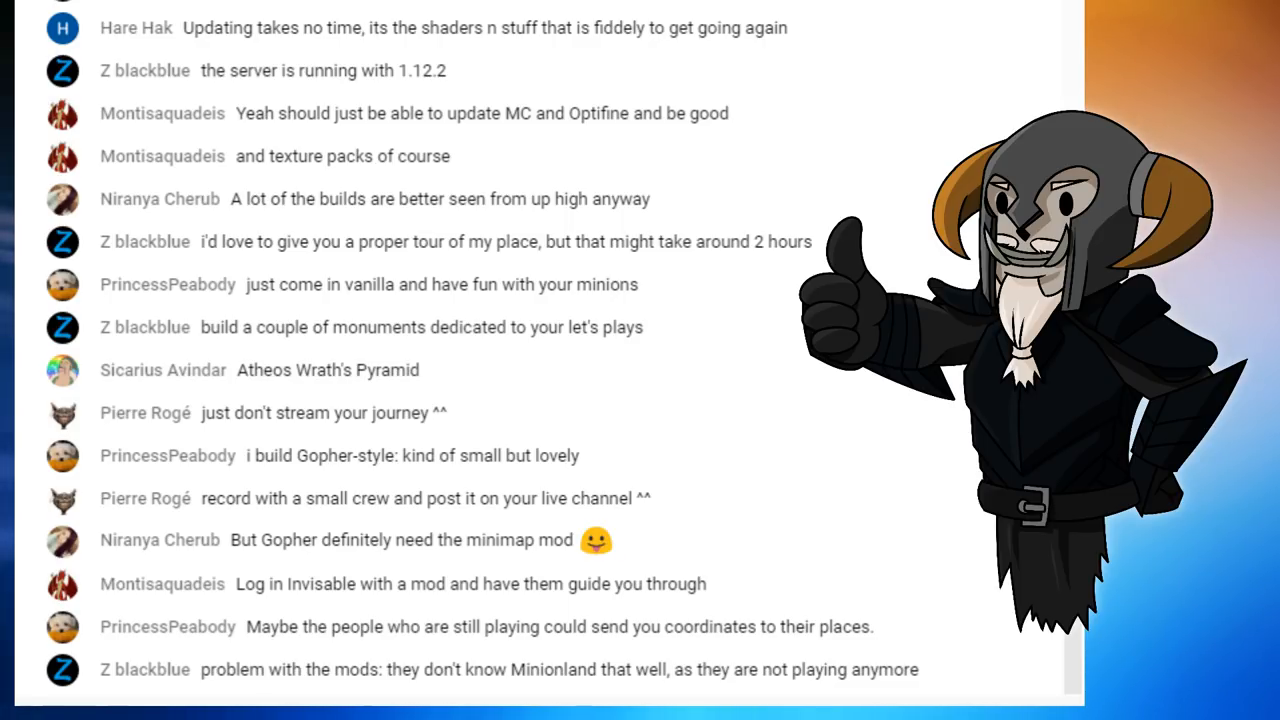
scroll(down, 3)
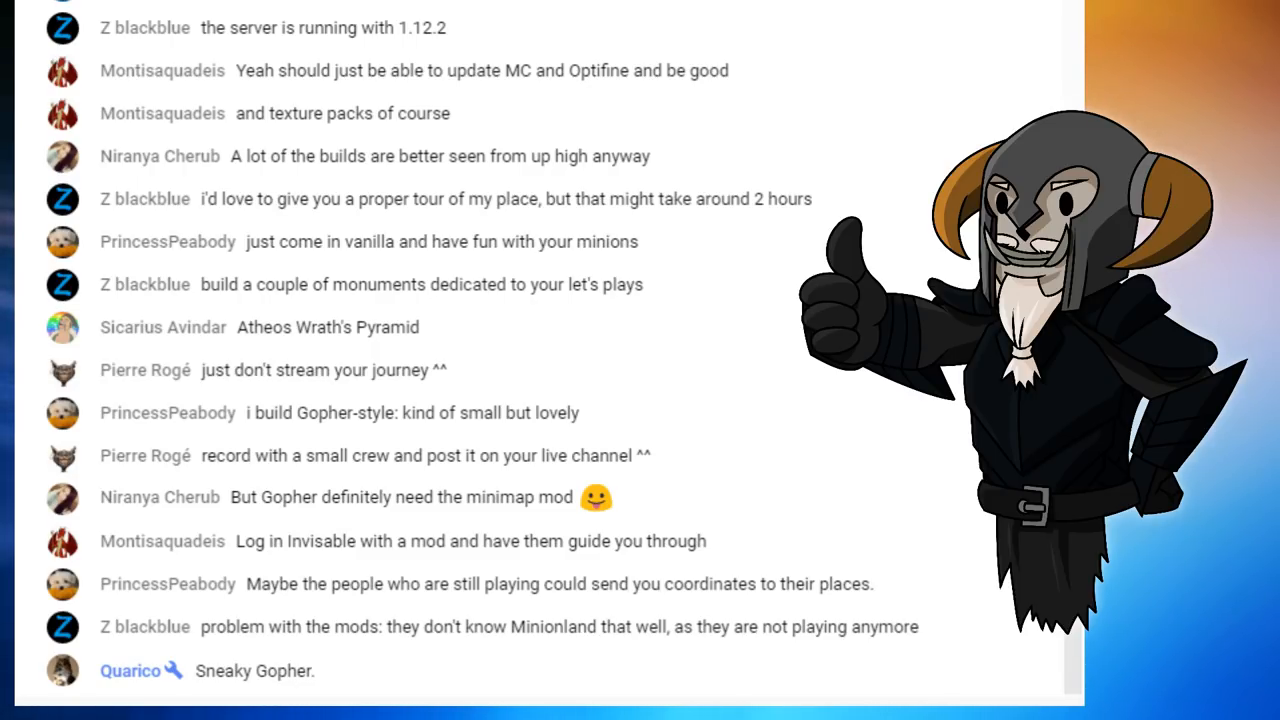
scroll(down, 3)
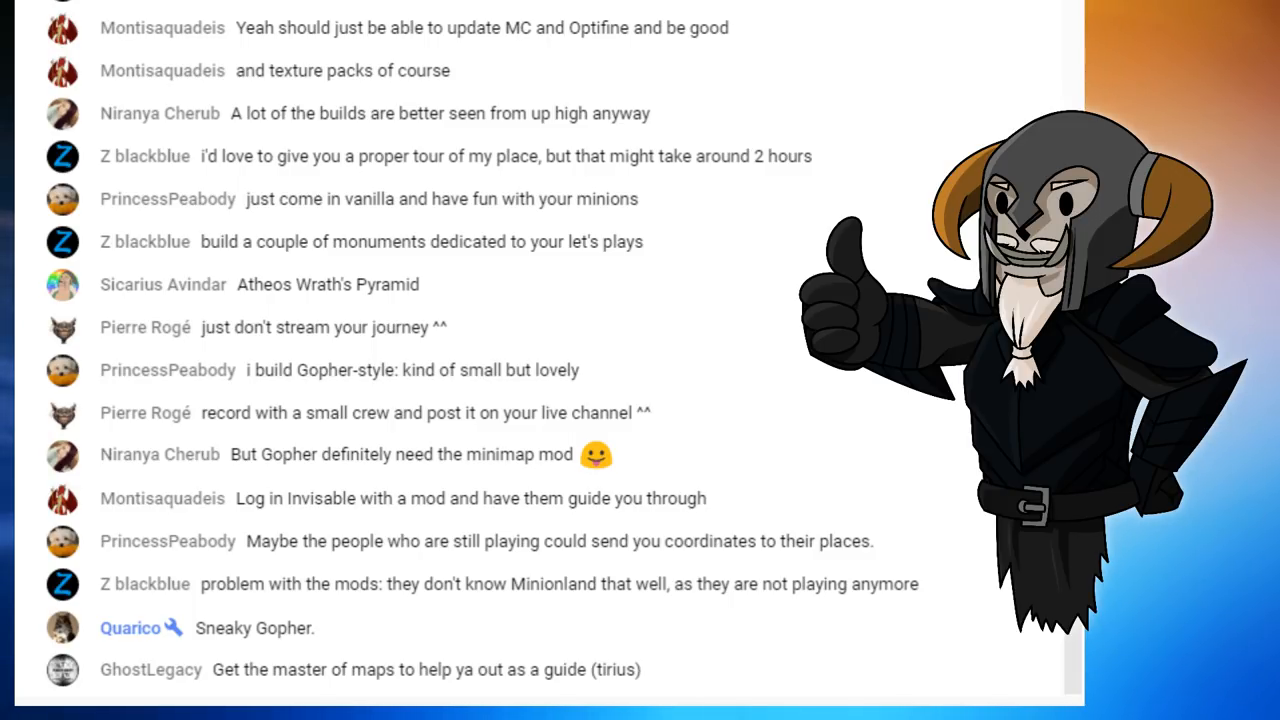
scroll(down, 3)
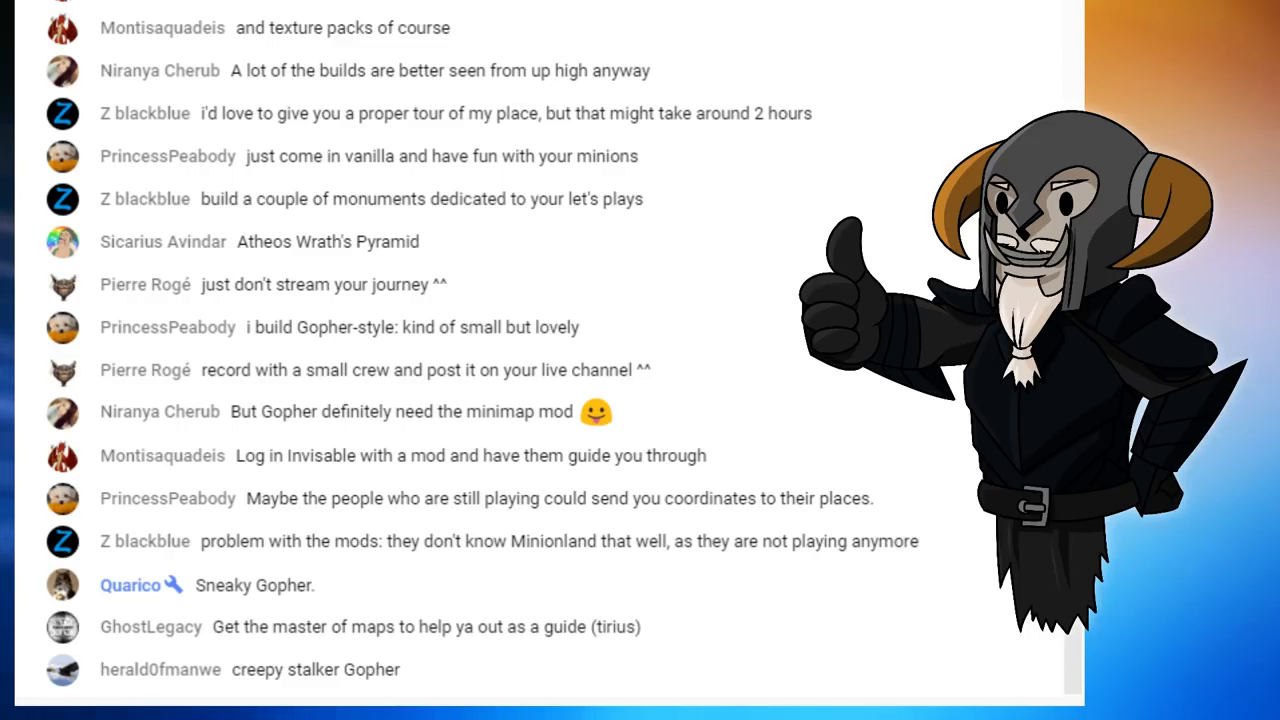
scroll(down, 3)
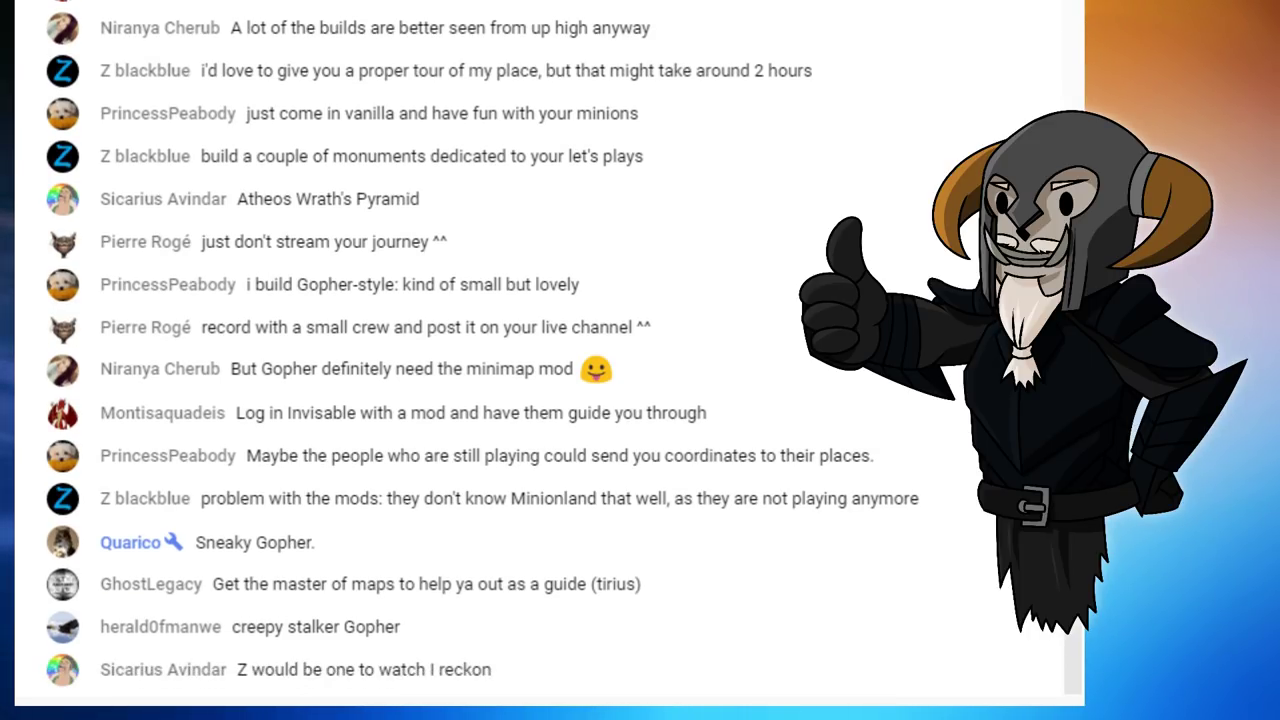
scroll(down, 3)
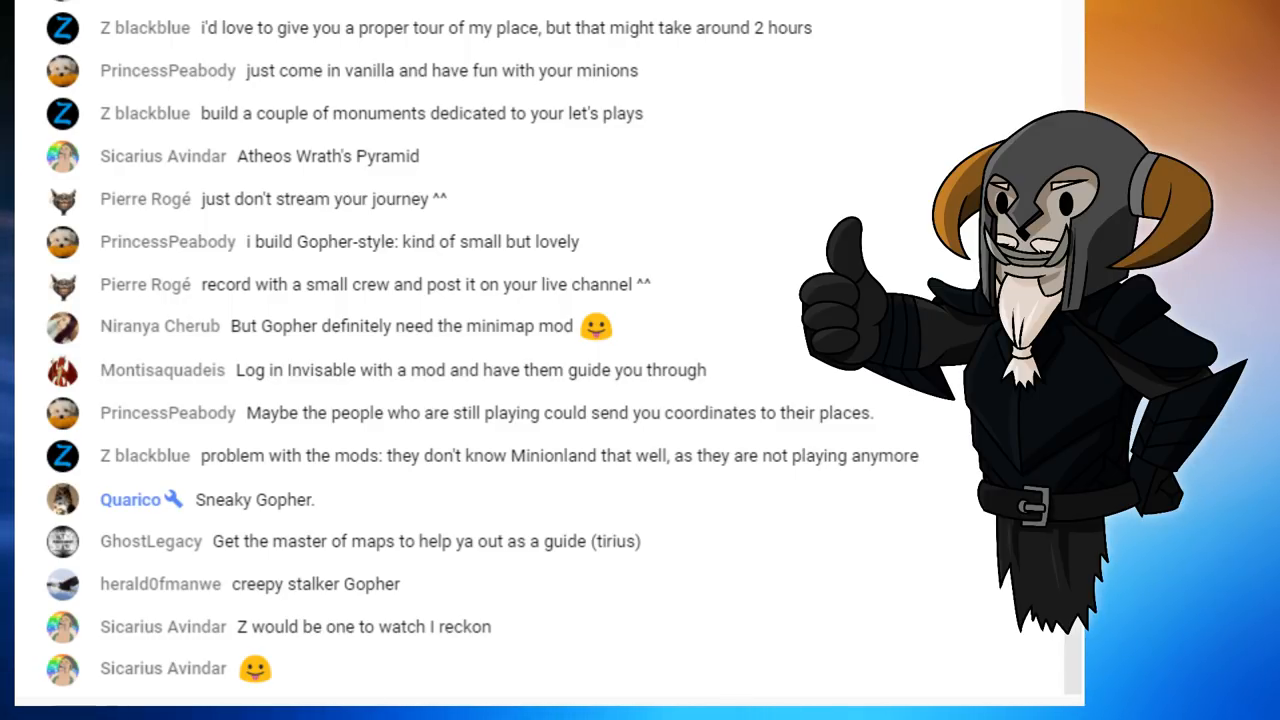
scroll(down, 3)
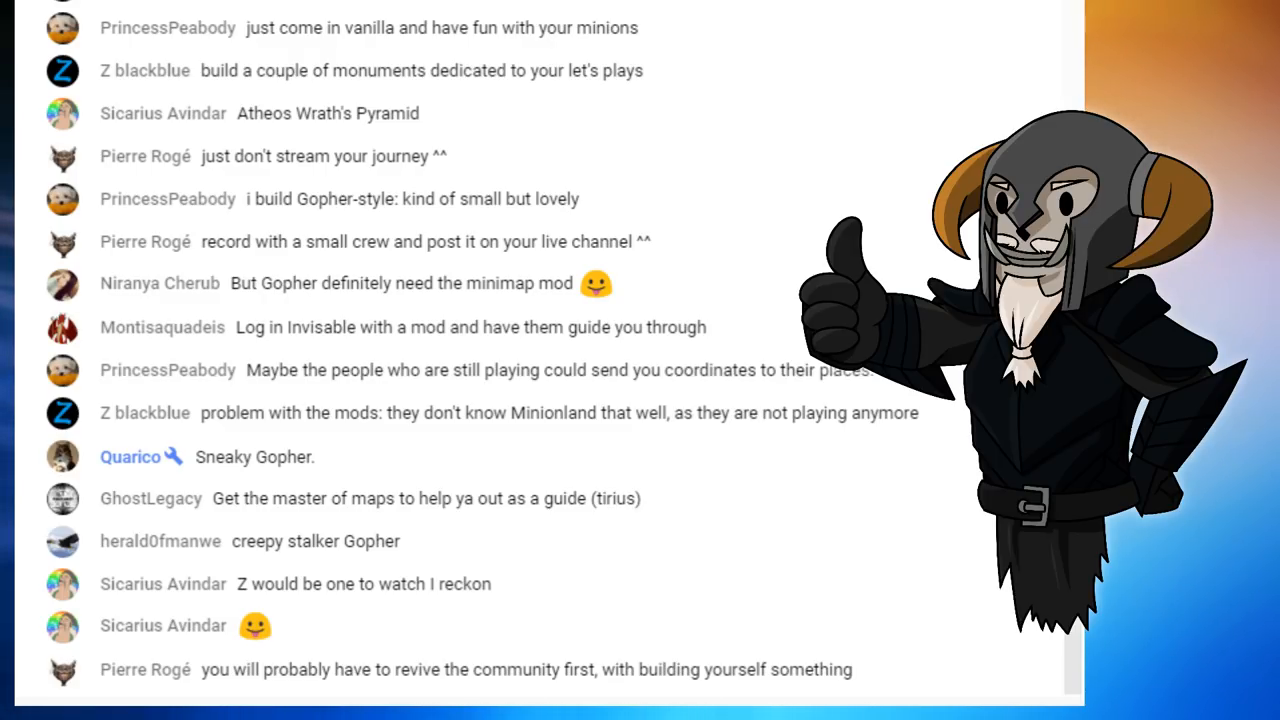
scroll(down, 3)
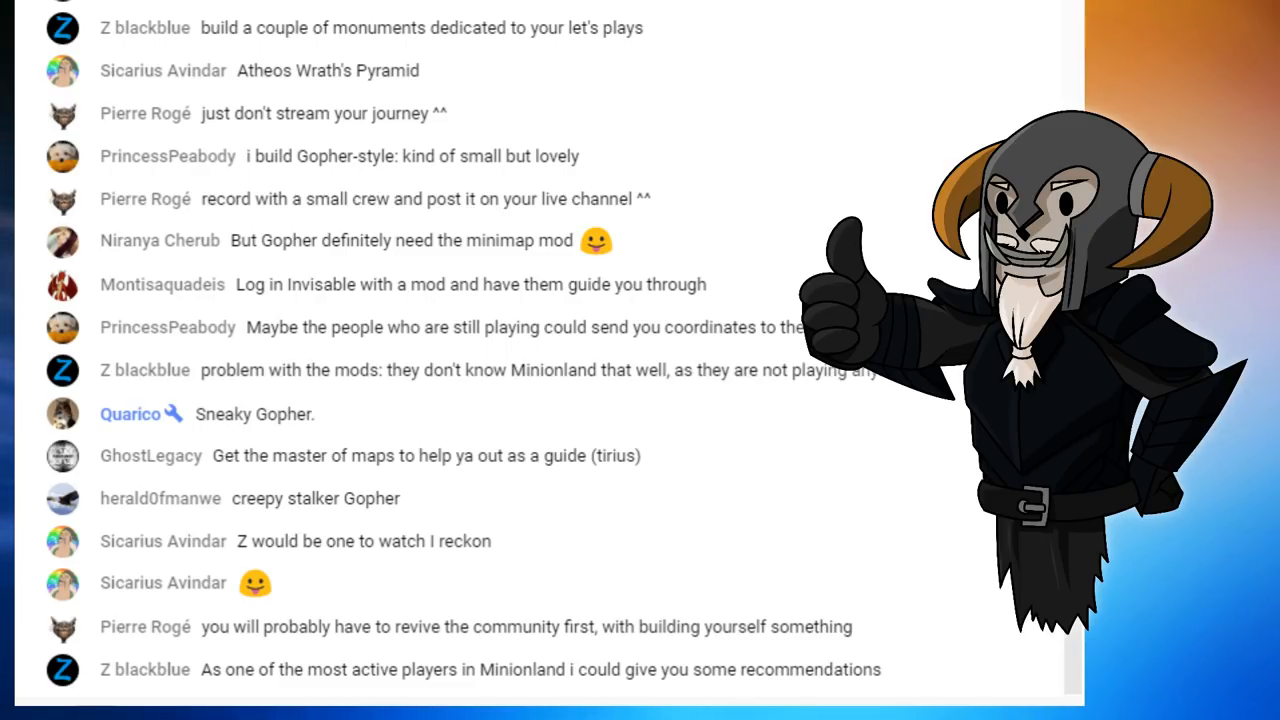
scroll(down, 3)
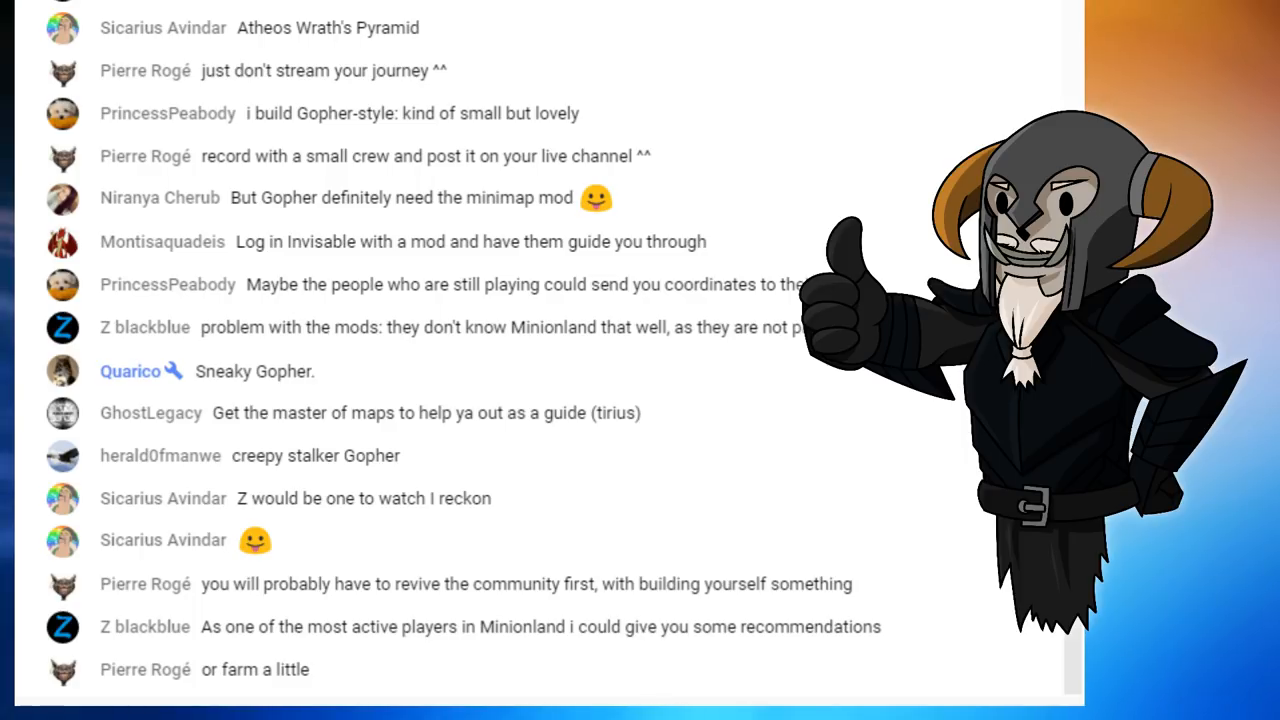
scroll(down, 3)
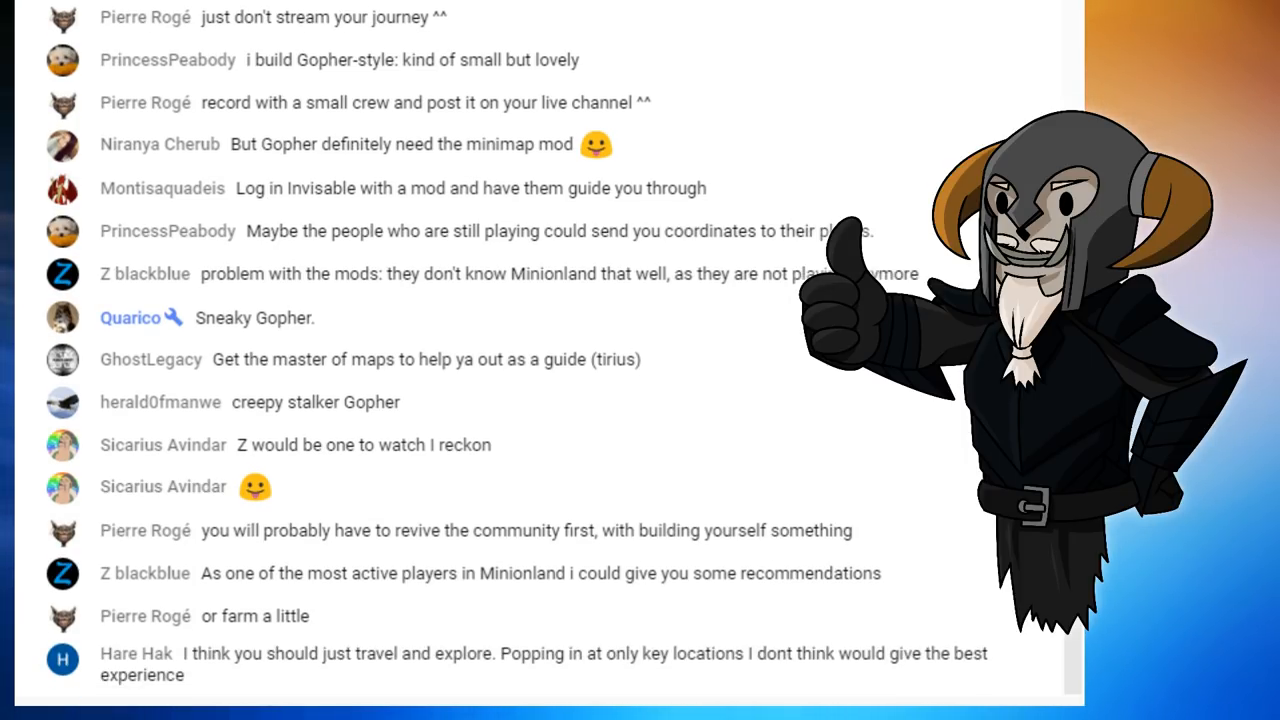
scroll(down, 3)
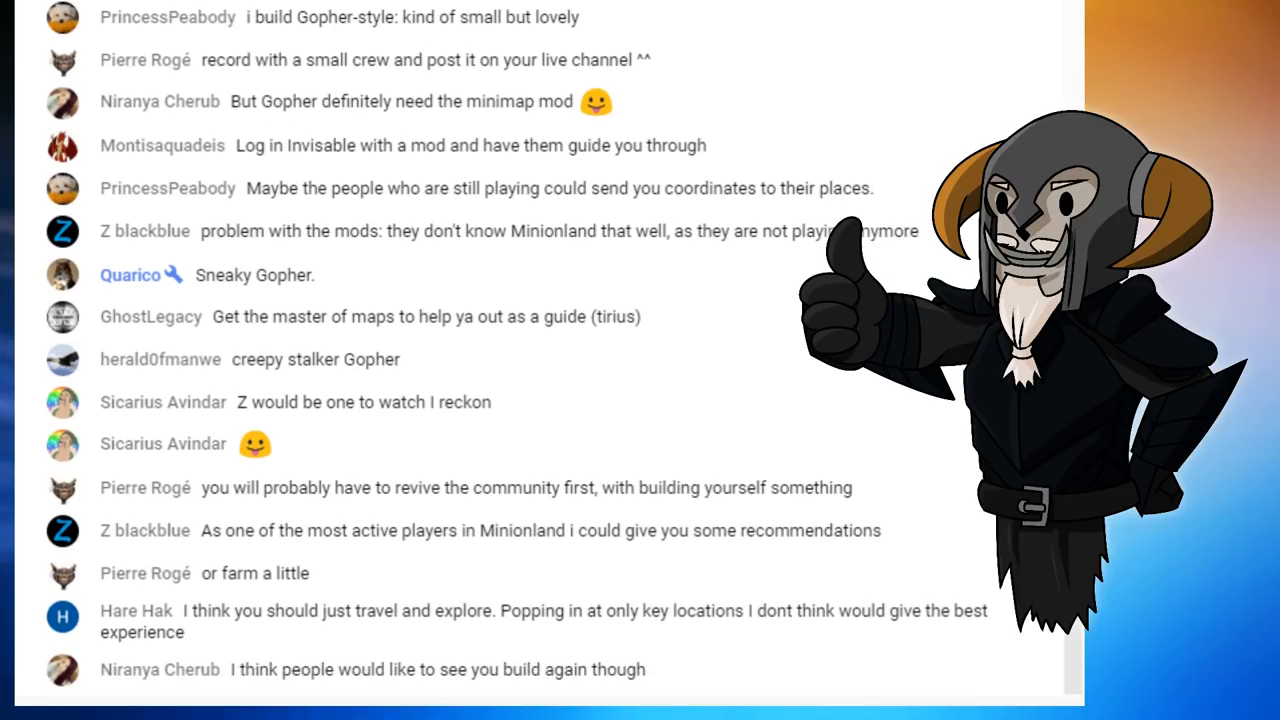
scroll(down, 3)
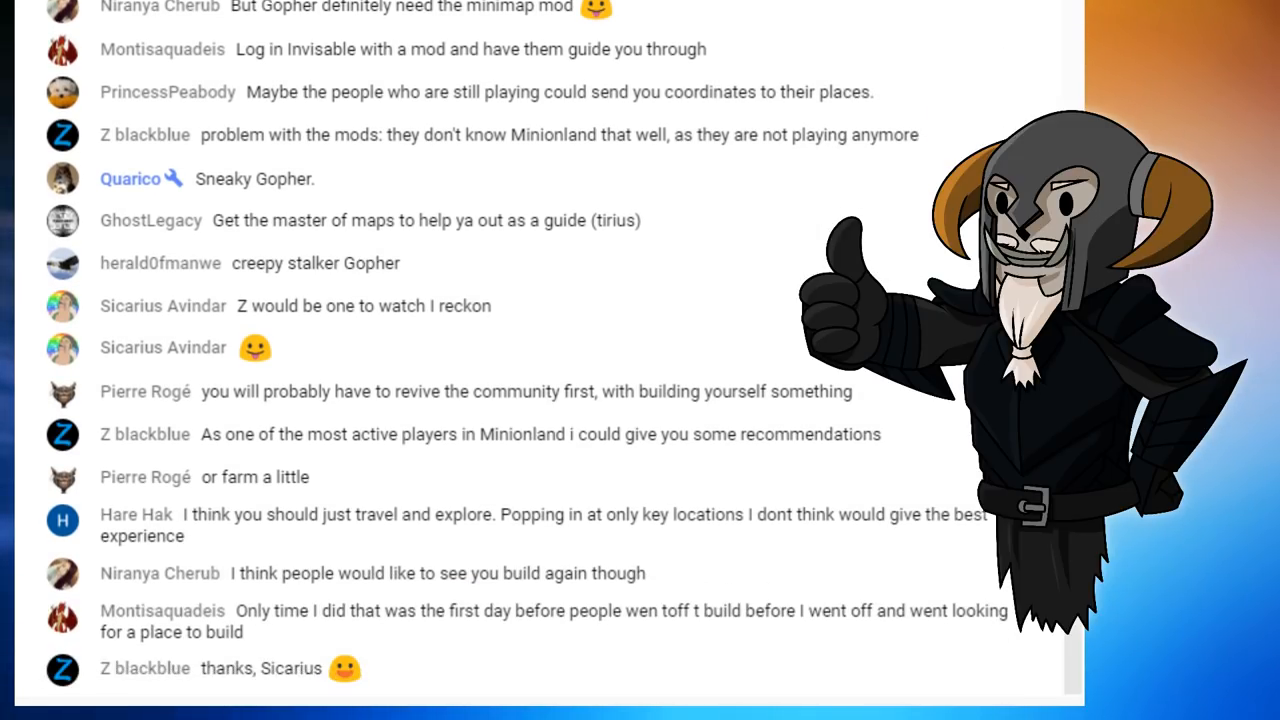